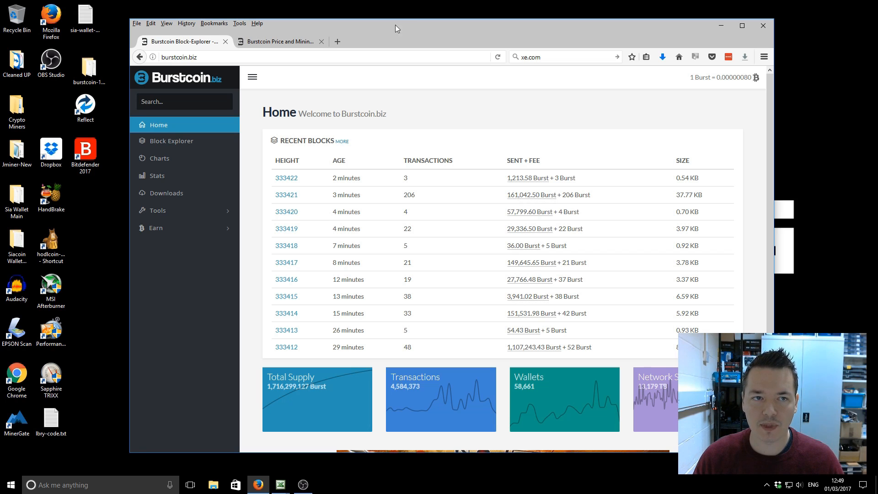
mouse_move(461, 105)
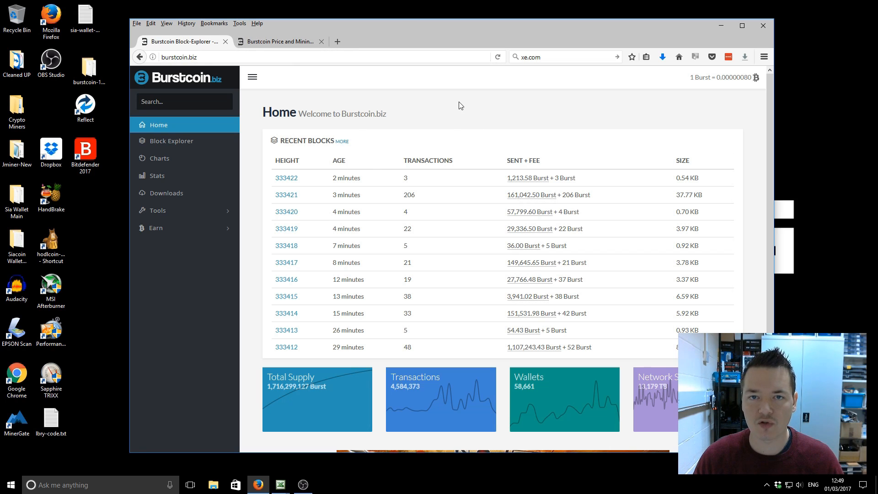
Put the mining wallet's address into the Burstcoin.biz sidebar search box
click(184, 102)
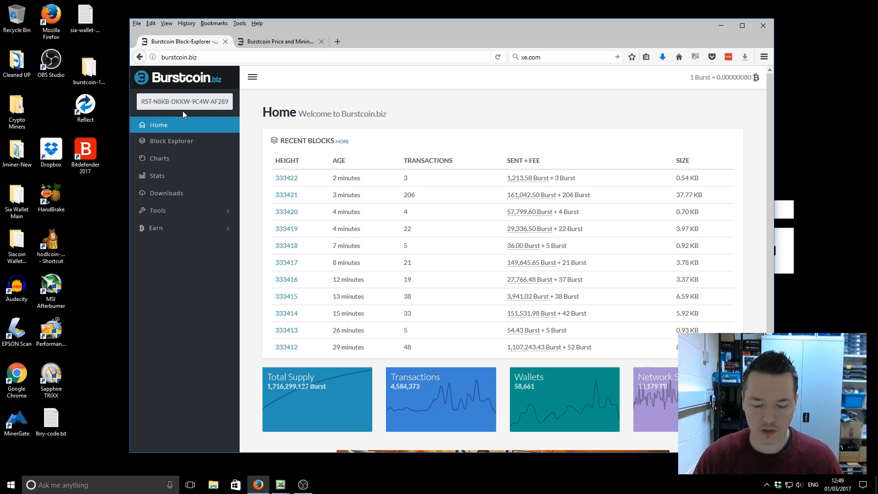
Open the wallet's address page and scroll to Mined Blocks and the Forged Blocks list
click(184, 102)
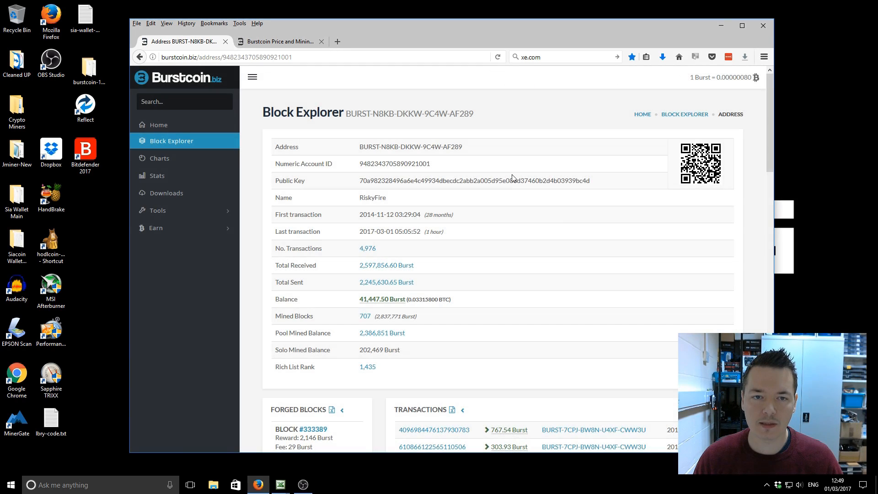
scroll(down, 3)
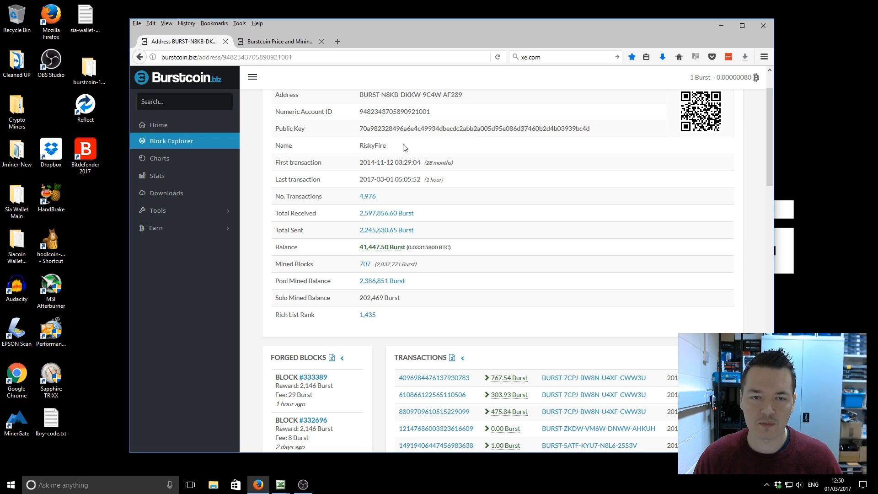
scroll(up, 3)
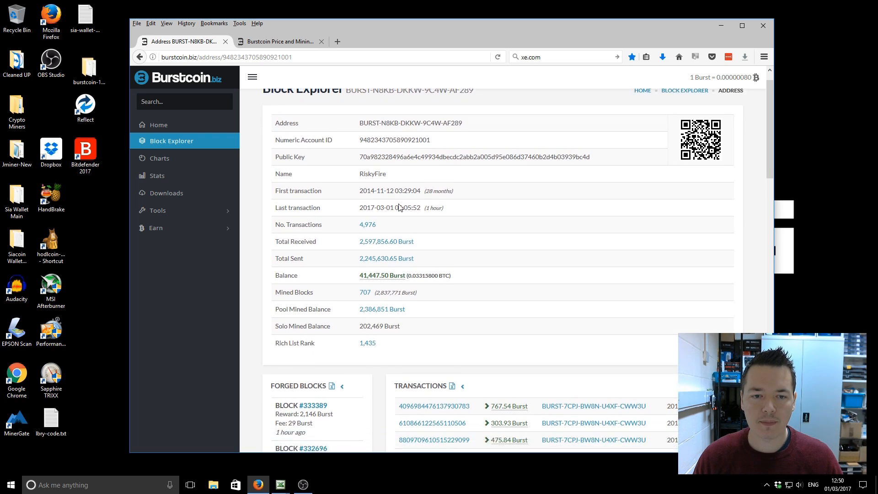
scroll(down, 3)
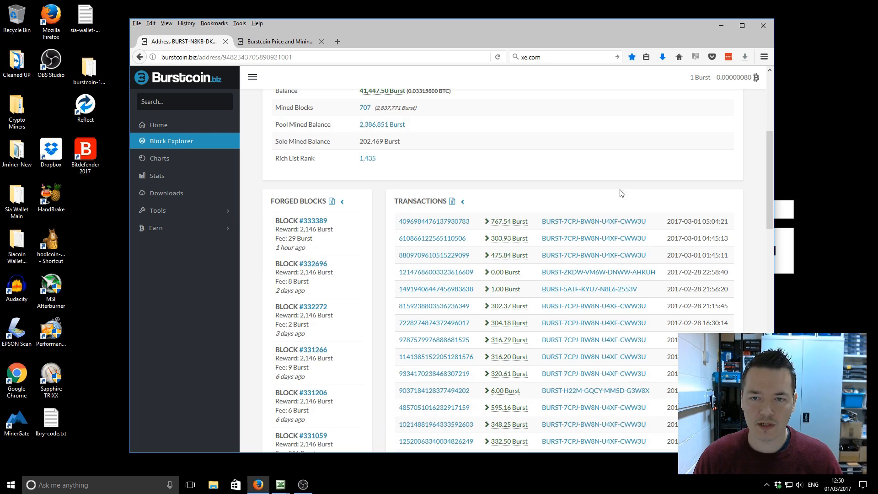
mouse_move(239, 221)
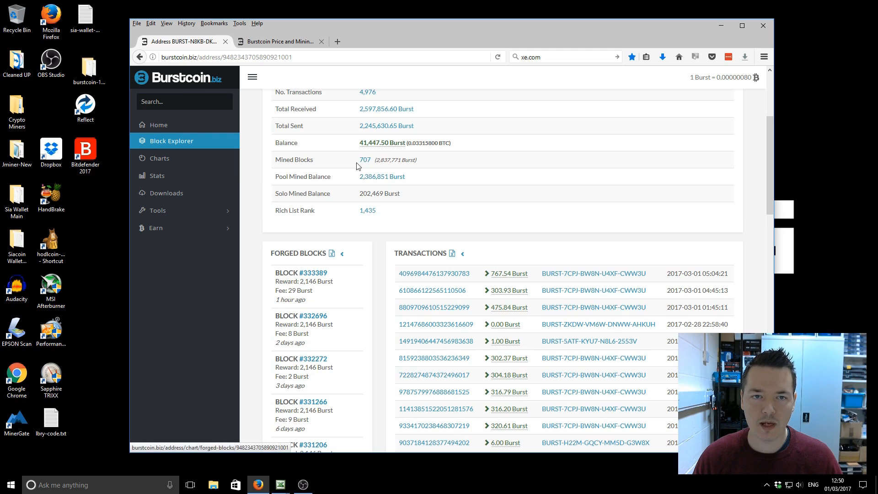
double_click(365, 160)
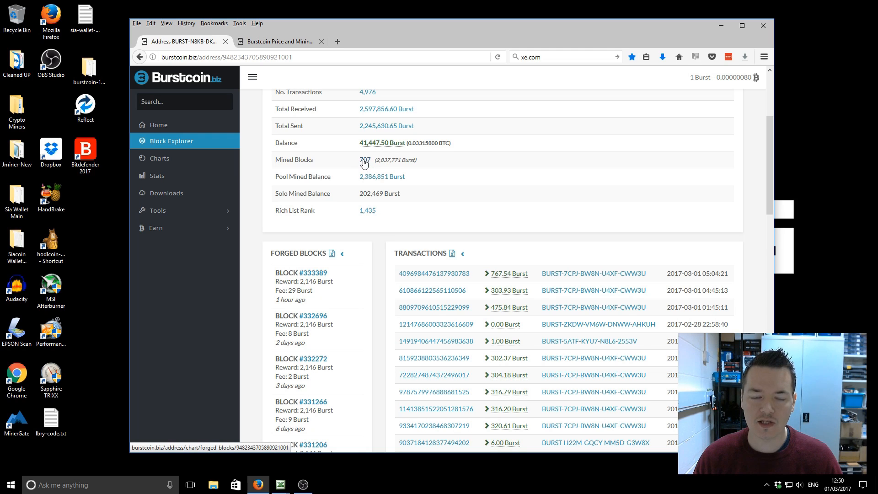
mouse_move(365, 163)
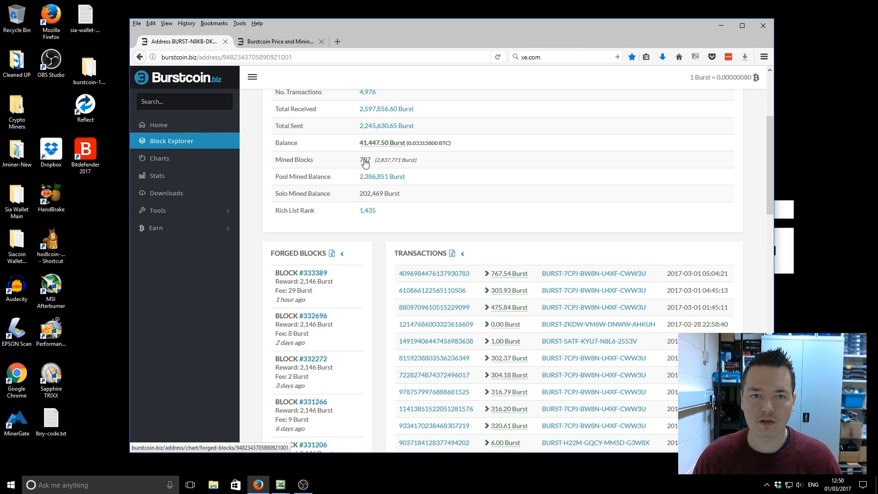
Open the Mined Blocks link as a new Total Forged Blocks per day tab
right_click(365, 160)
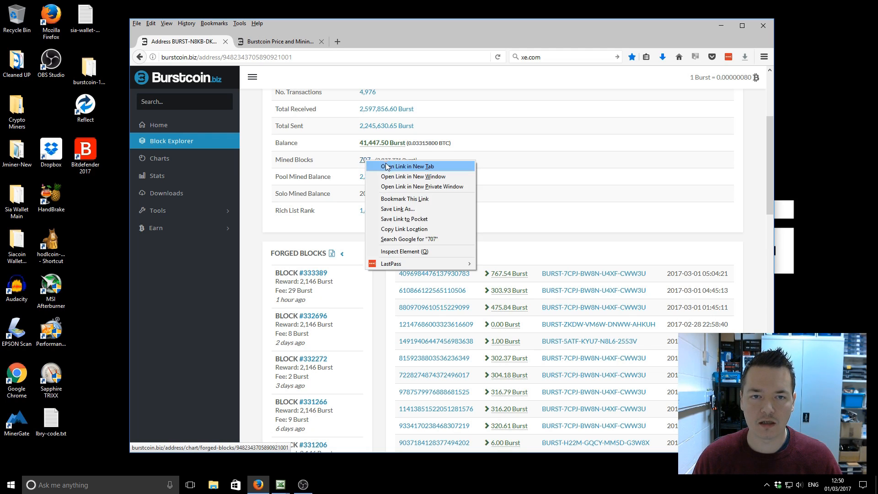
click(407, 166)
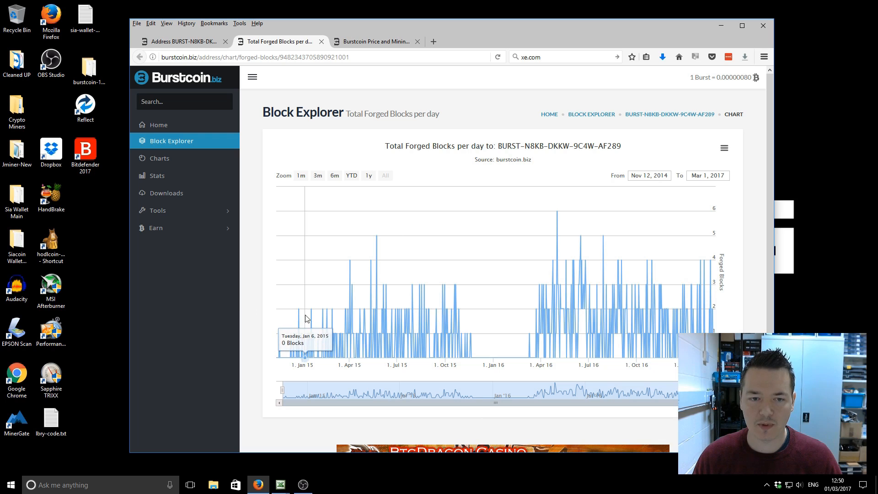
mouse_move(519, 345)
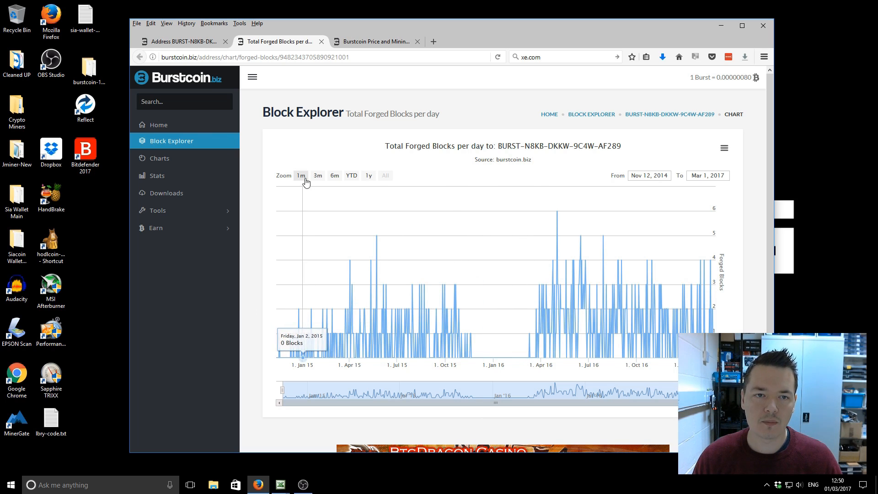
Limit the forged blocks chart to the last month, 22 January to 1 March 2017
click(301, 175)
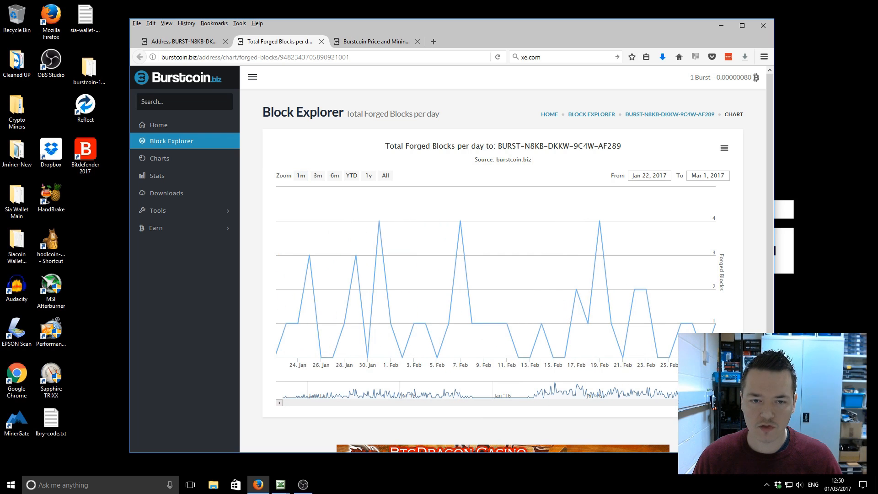
mouse_move(619, 200)
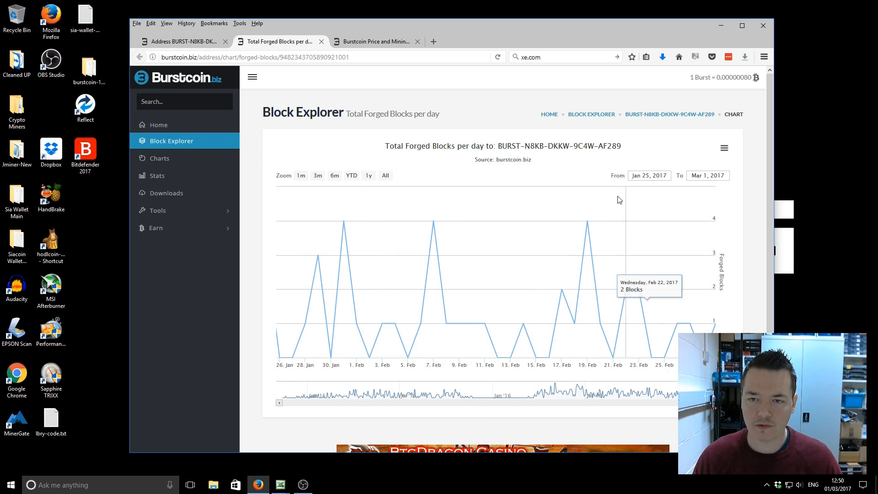
mouse_move(476, 256)
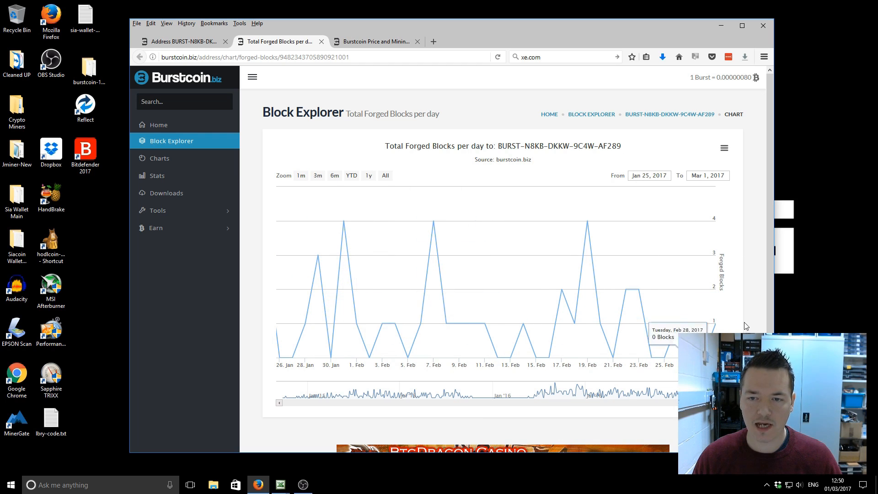
mouse_move(357, 327)
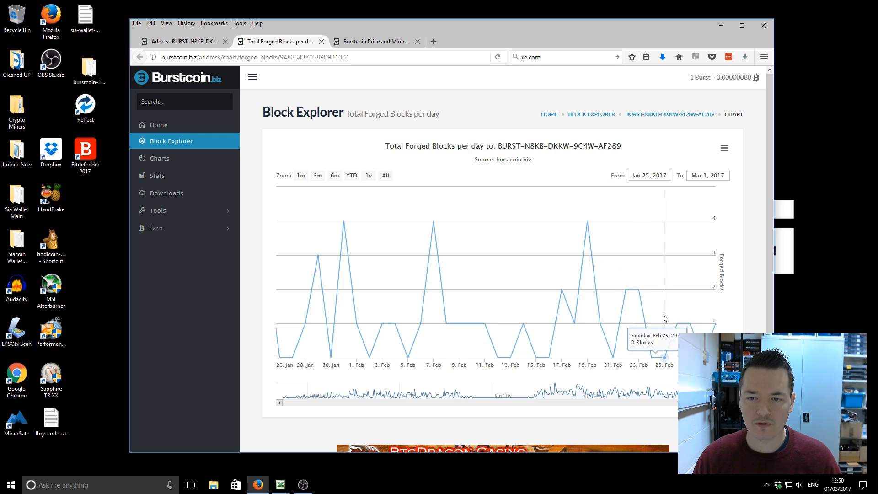
mouse_move(532, 289)
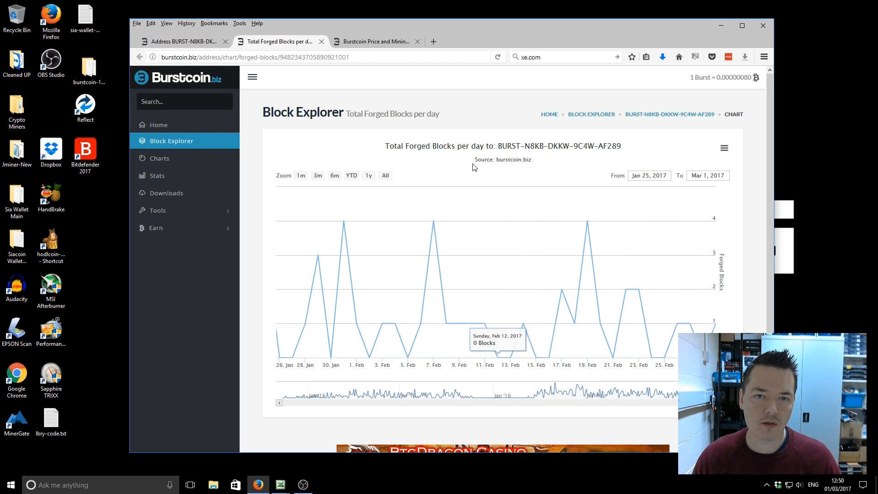
mouse_move(493, 157)
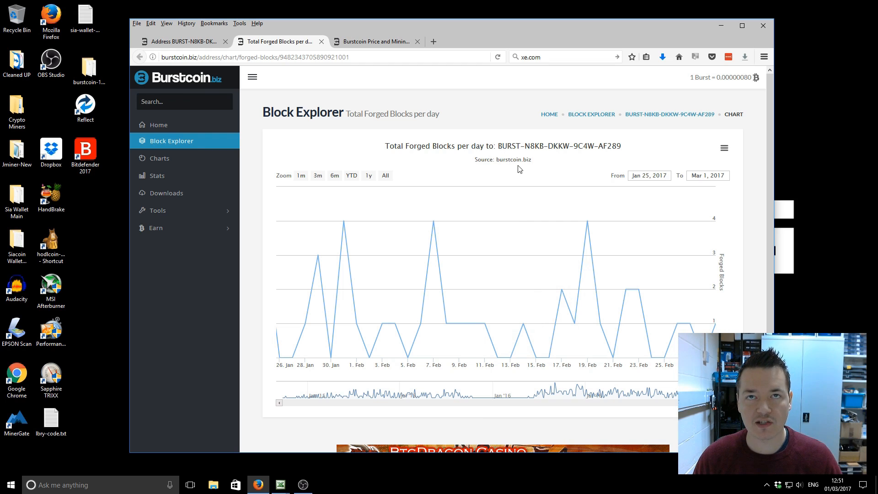
mouse_move(495, 172)
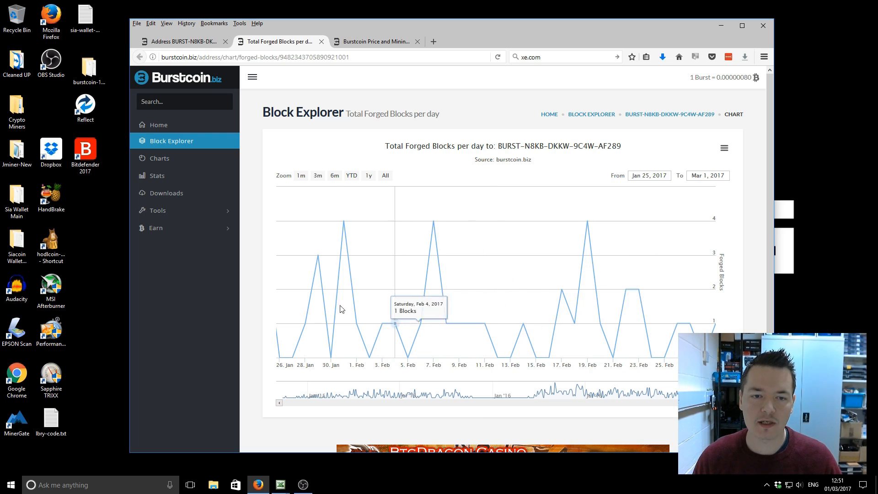
mouse_move(399, 317)
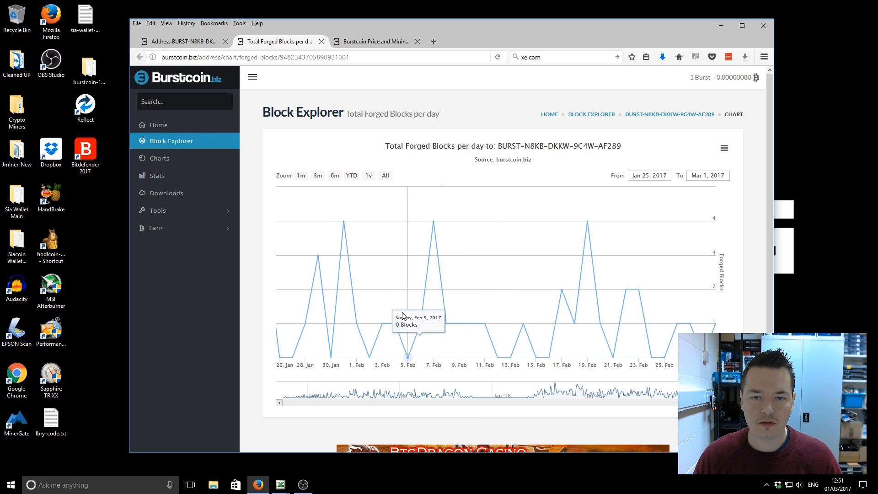
mouse_move(716, 314)
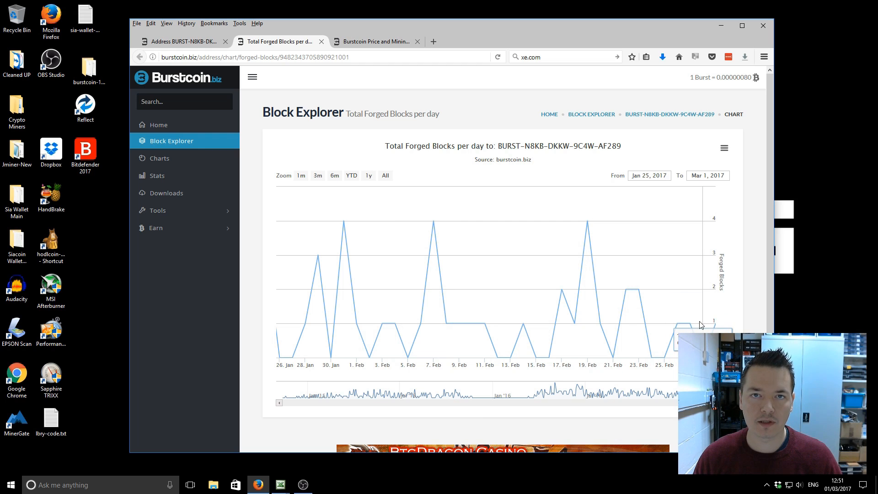
mouse_move(707, 321)
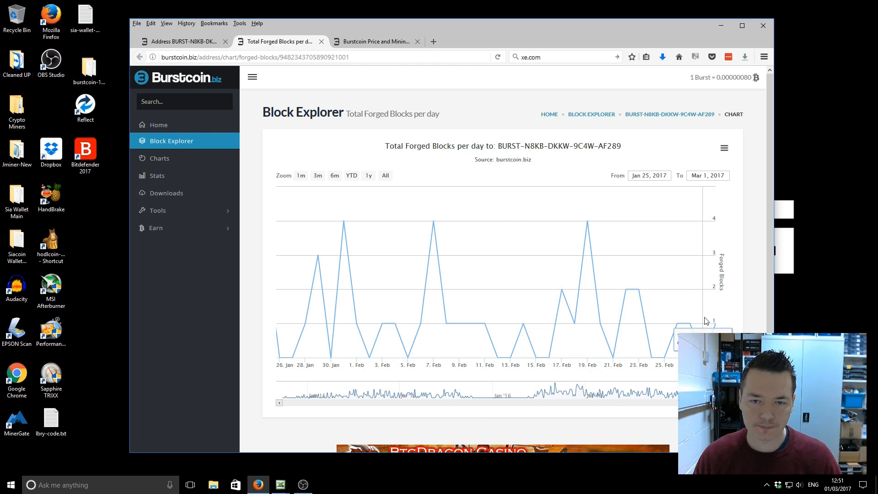
mouse_move(485, 326)
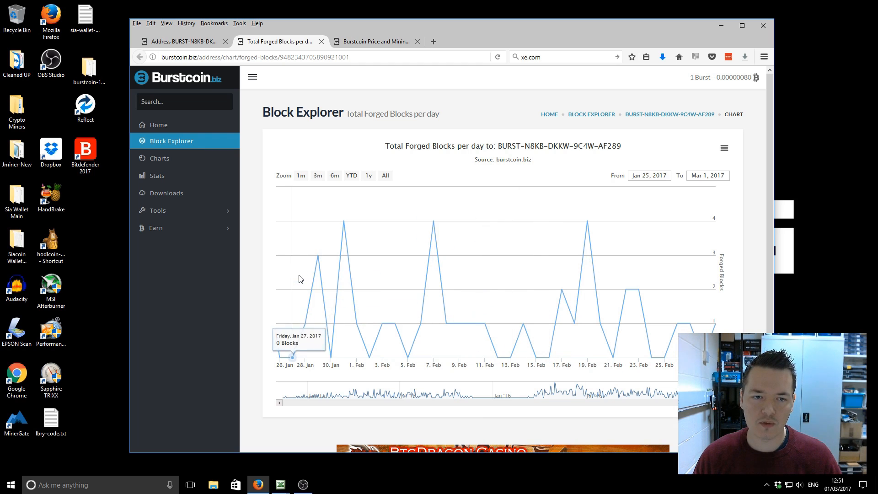
mouse_move(477, 279)
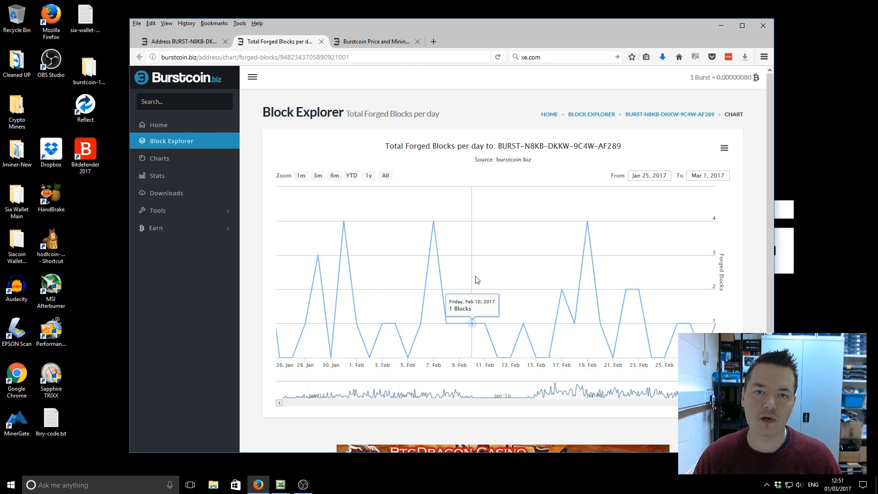
mouse_move(485, 294)
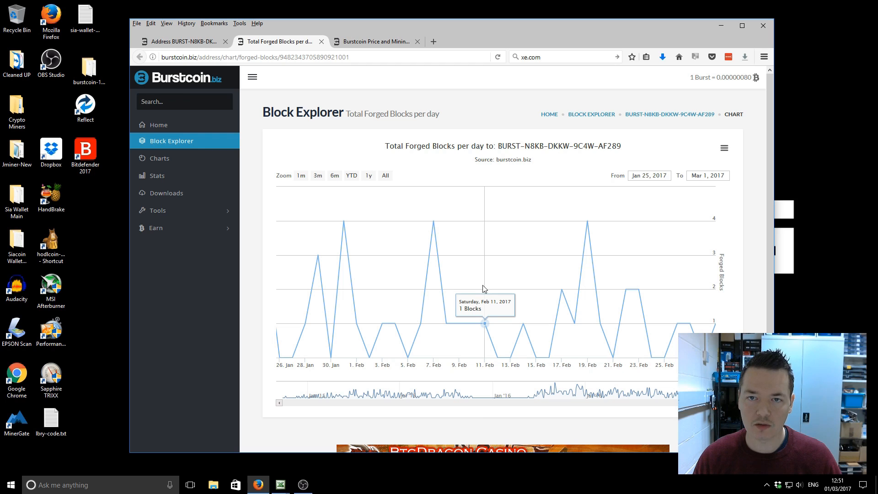
mouse_move(475, 279)
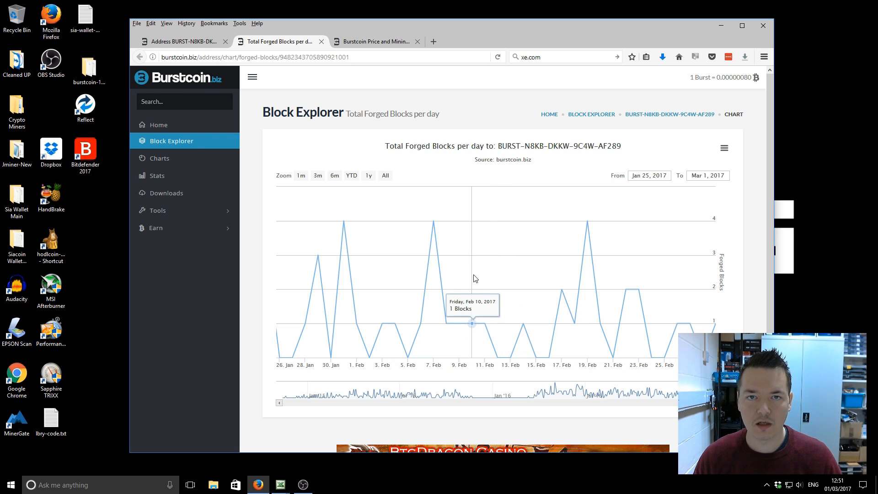
mouse_move(499, 327)
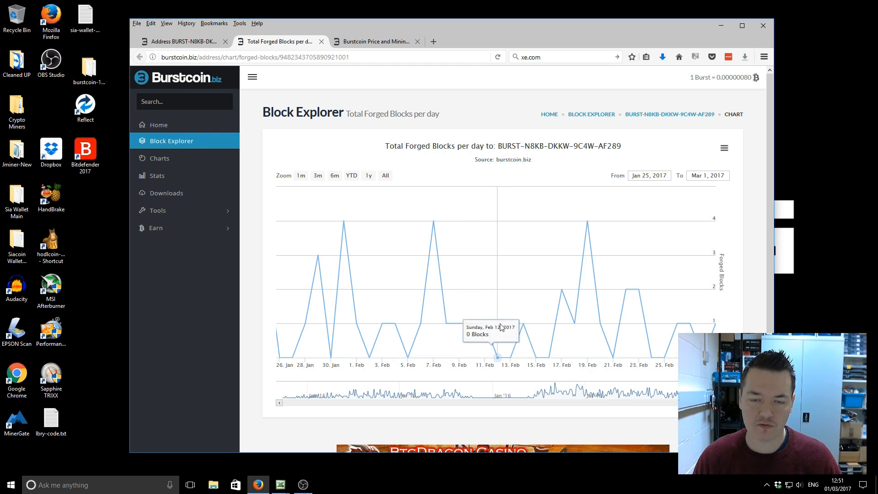
mouse_move(432, 305)
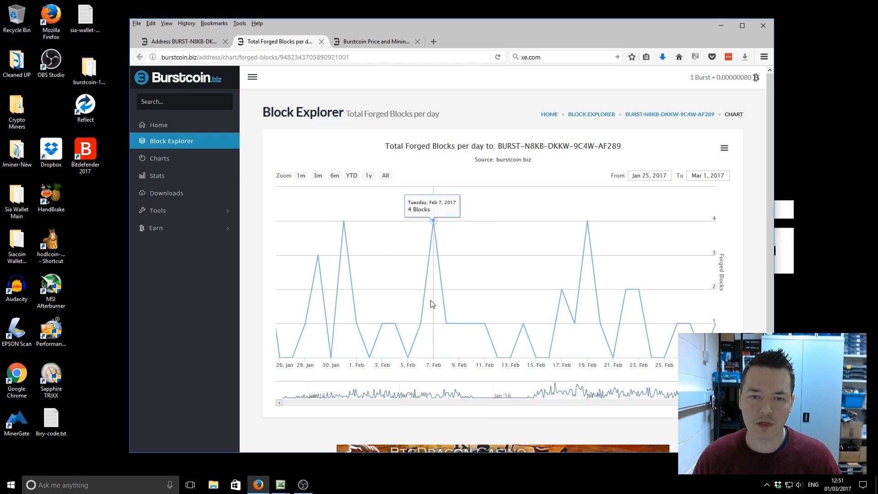
mouse_move(477, 319)
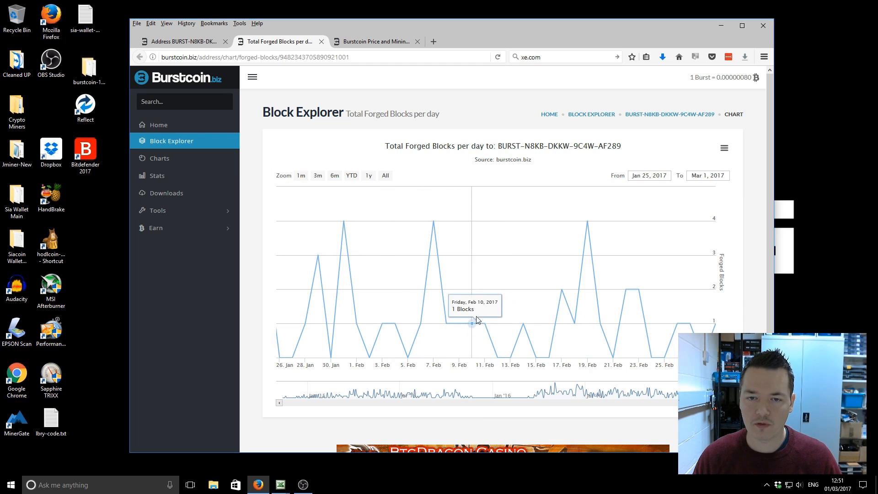
mouse_move(481, 328)
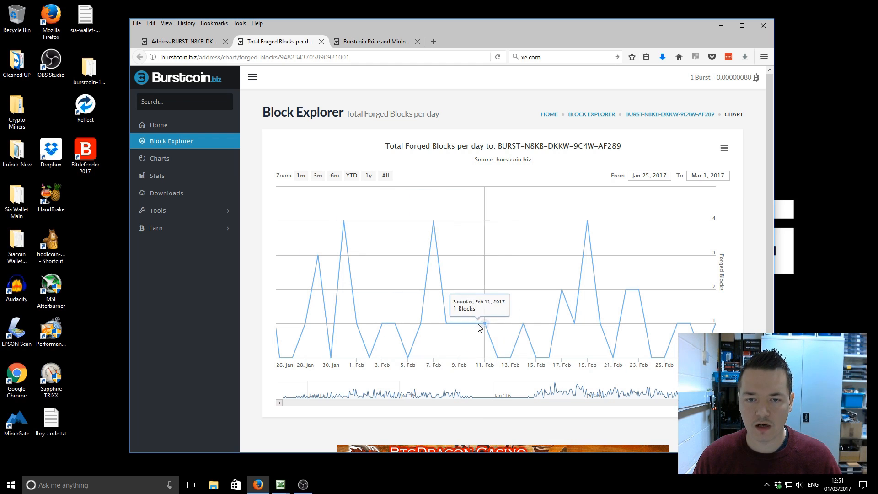
mouse_move(525, 326)
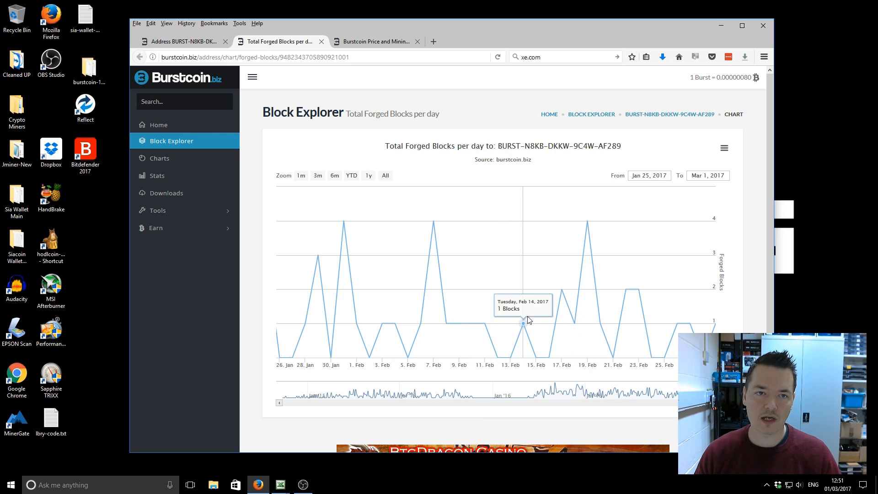
mouse_move(497, 357)
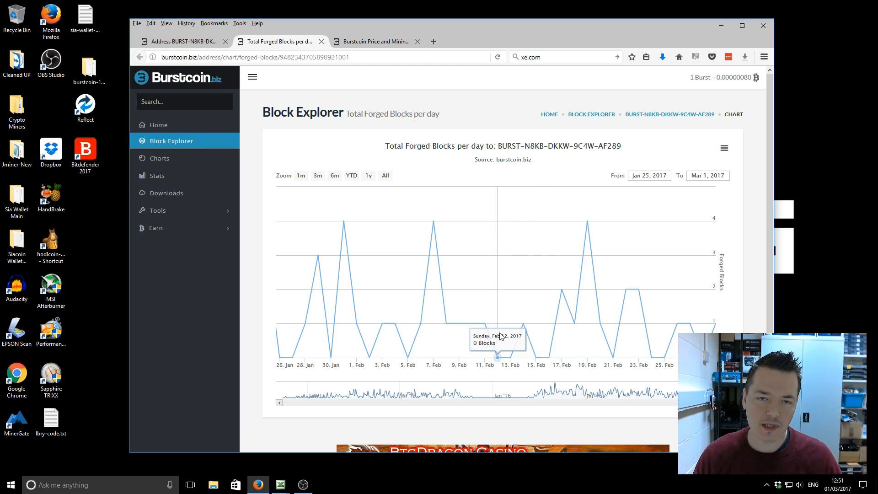
mouse_move(523, 325)
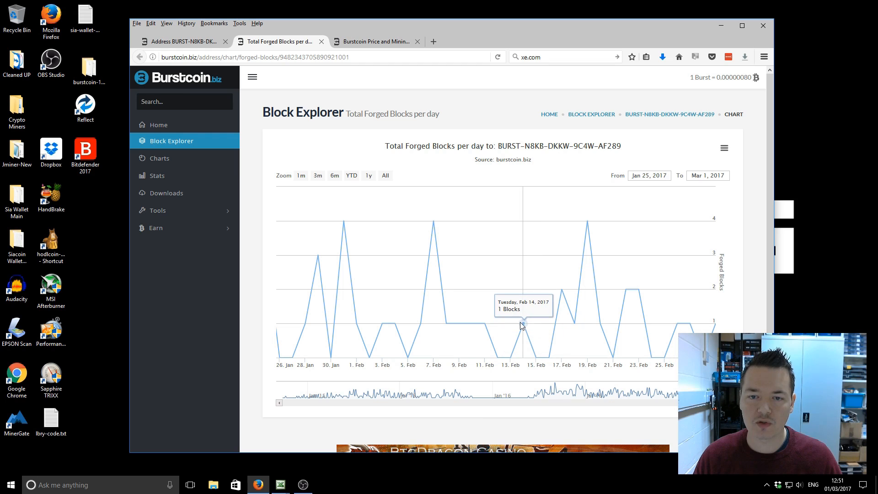
mouse_move(525, 327)
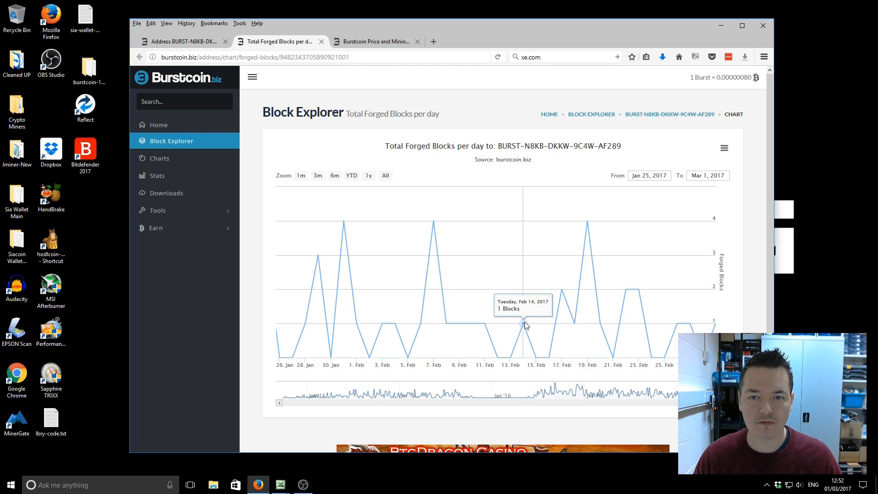
mouse_move(571, 315)
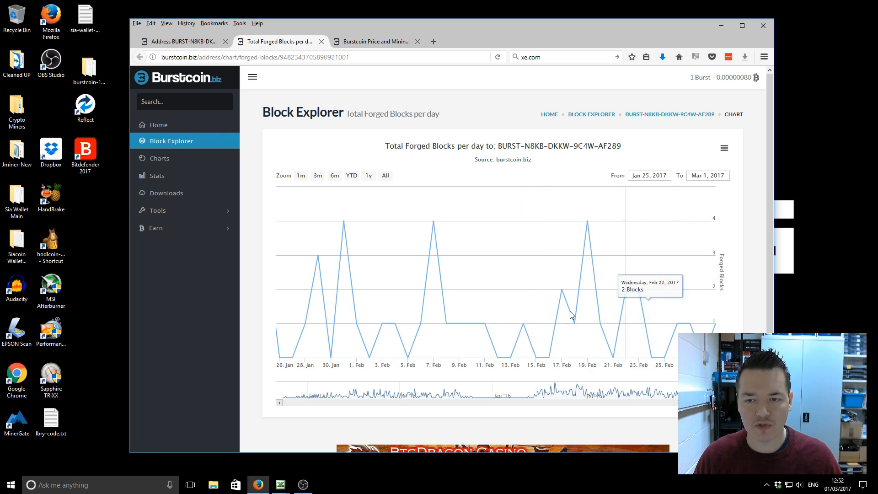
mouse_move(552, 320)
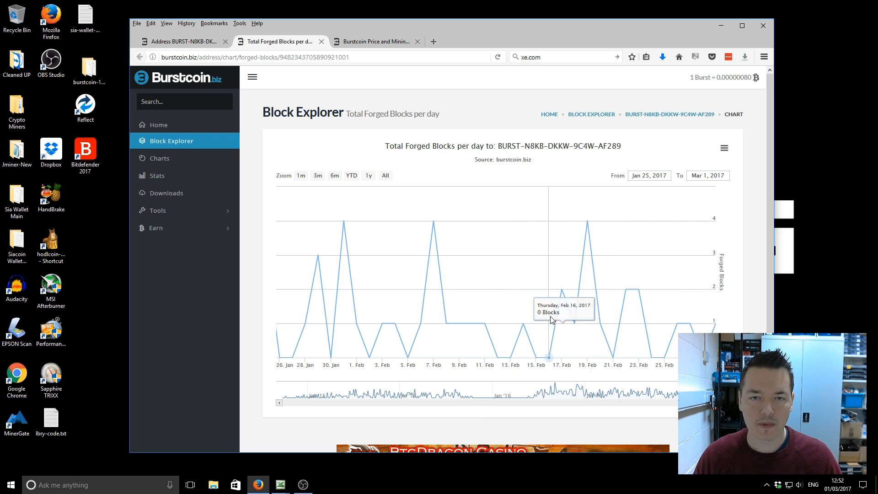
mouse_move(467, 296)
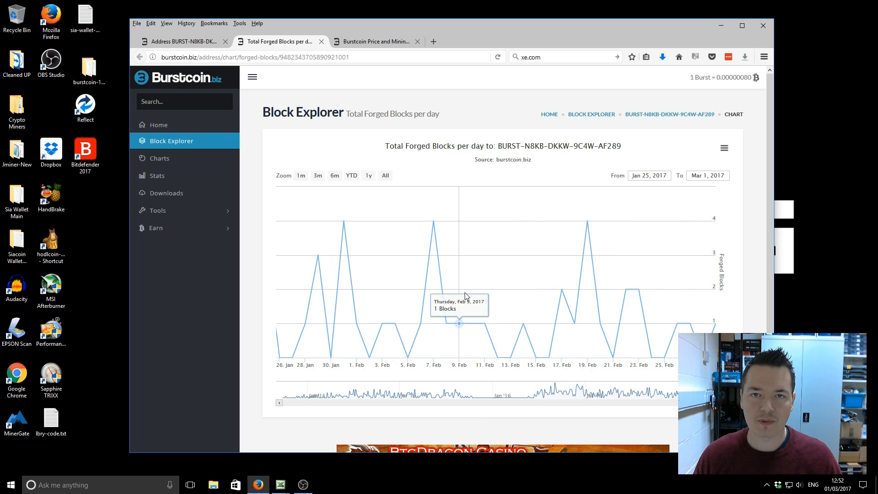
mouse_move(463, 261)
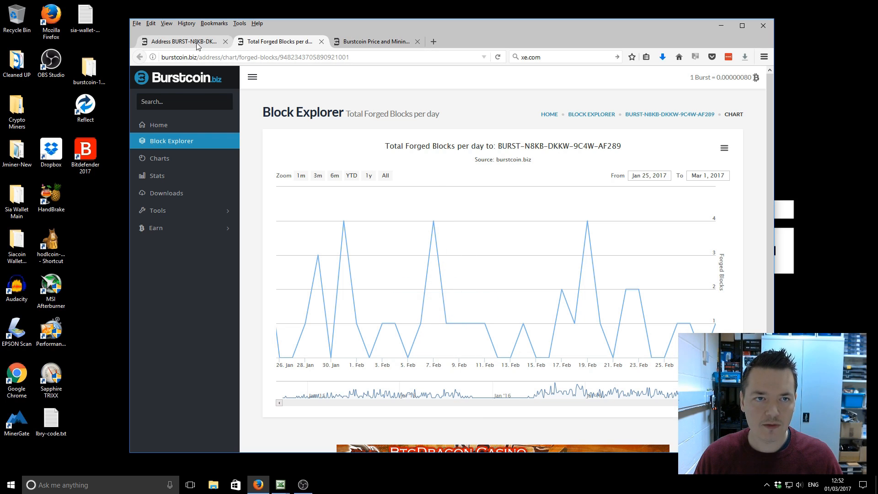
Return to the Address tab and highlight the newest forged block's 2,146 Burst reward
click(180, 42)
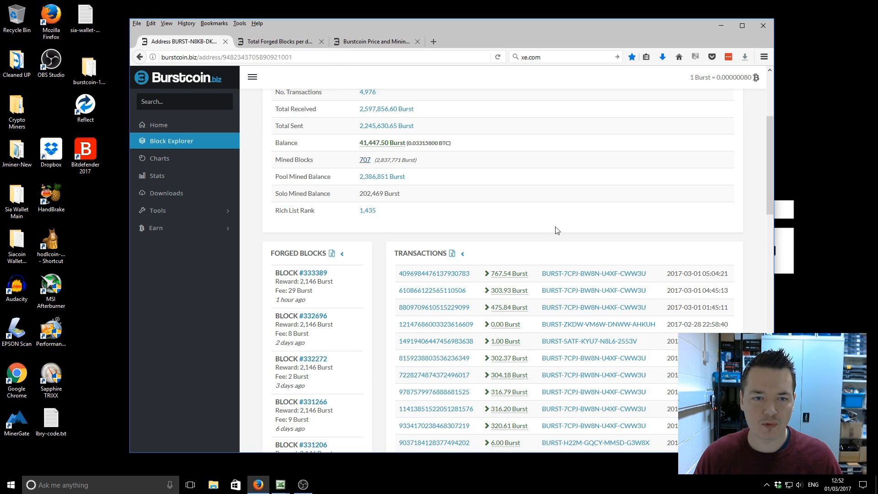
scroll(down, 3)
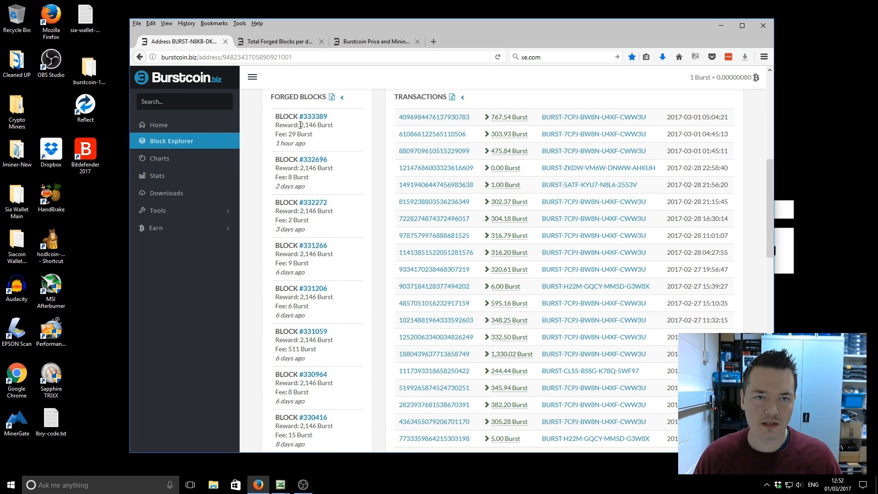
double_click(306, 125)
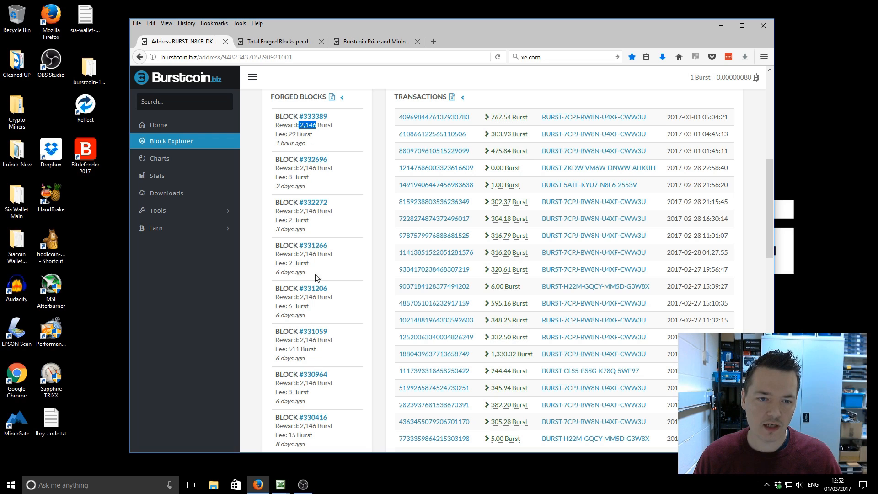
mouse_move(322, 356)
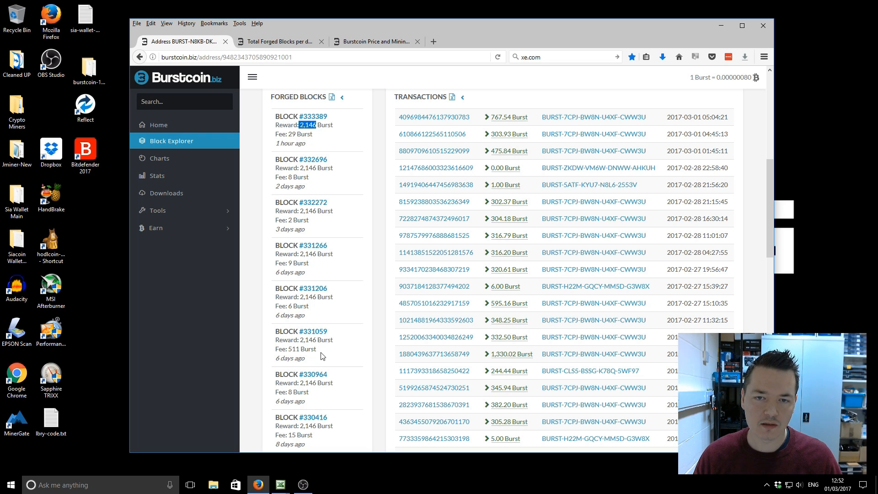
mouse_move(347, 273)
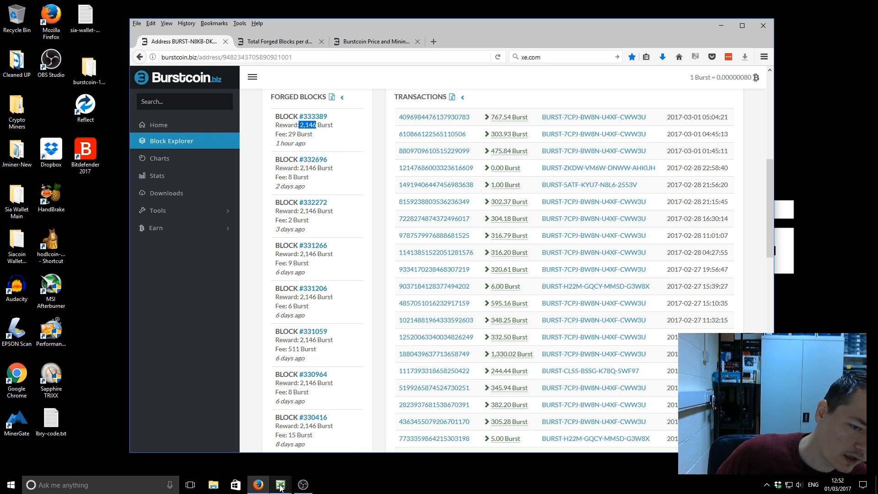
mouse_move(280, 485)
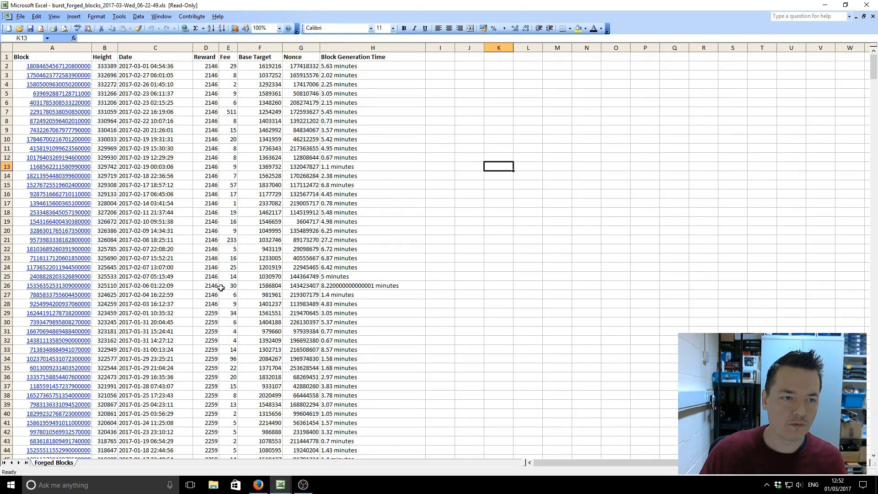
Insert a blank row at row 30 and select February's rewards and fees in D2:E29
click(155, 285)
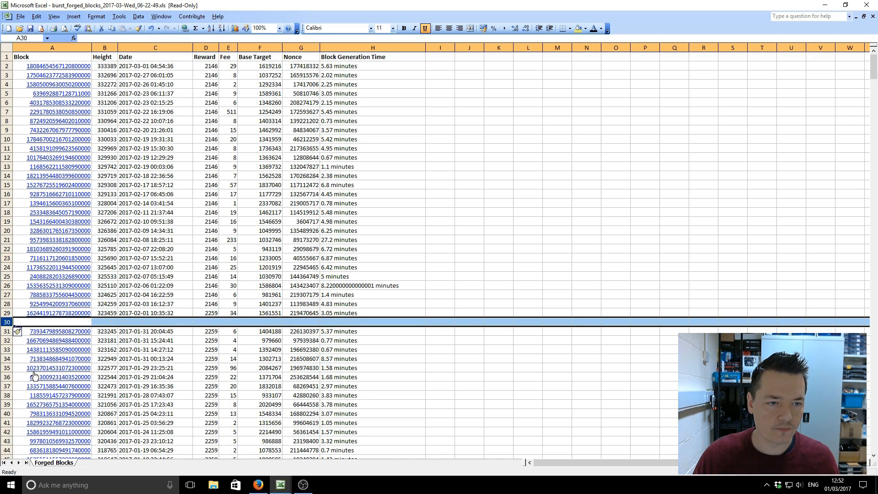
drag(155, 65, 155, 313)
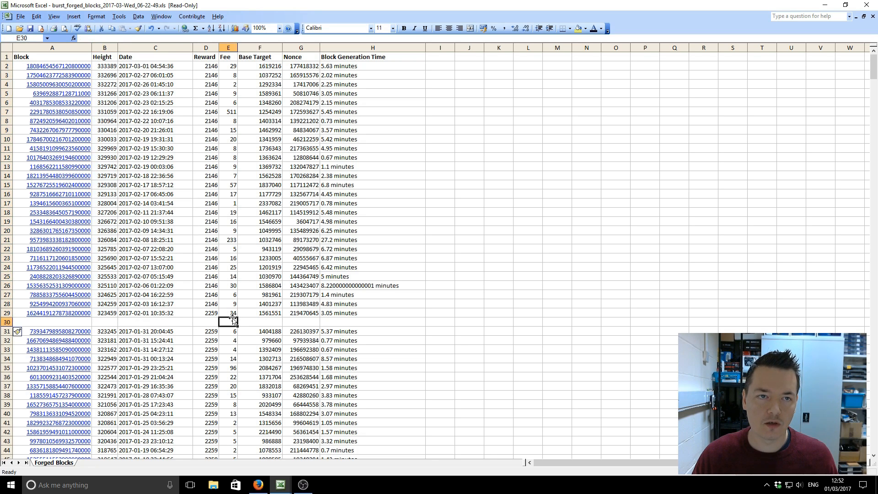
click(205, 65)
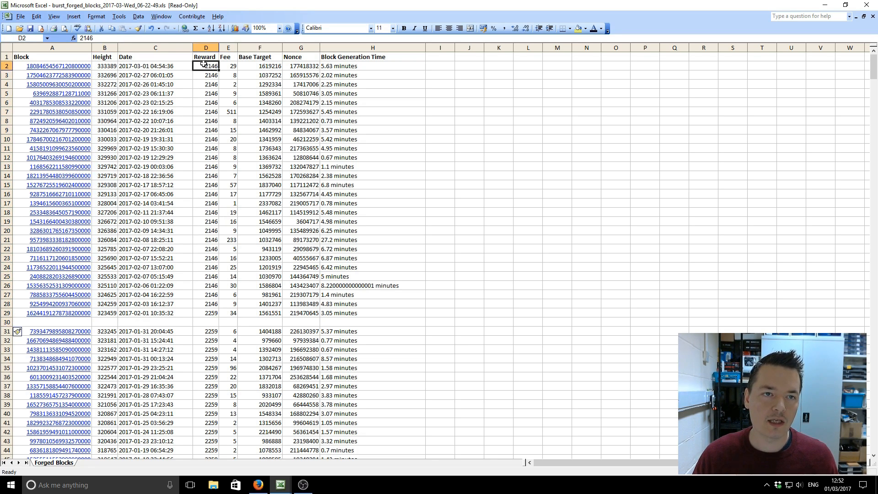
drag(206, 66, 228, 295)
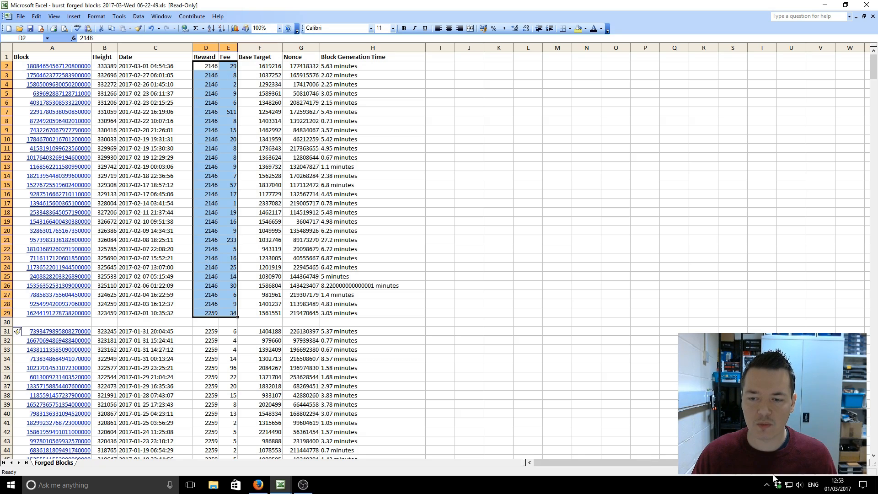
mouse_move(354, 279)
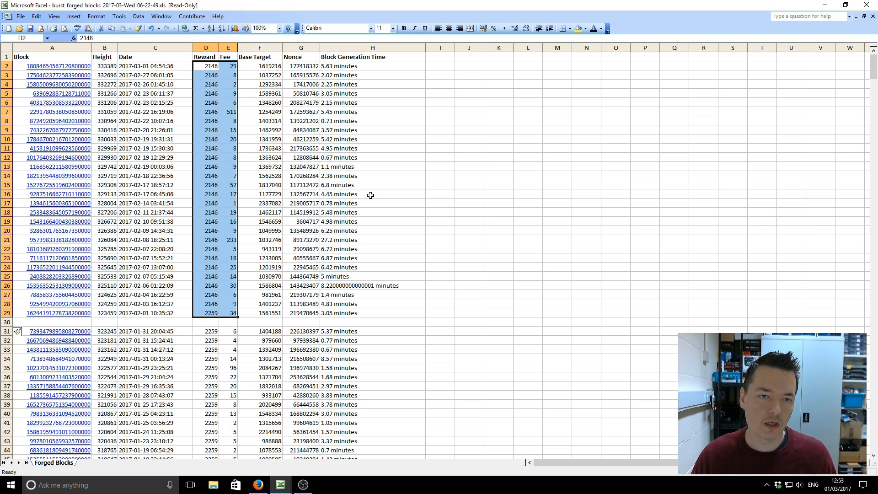
click(205, 322)
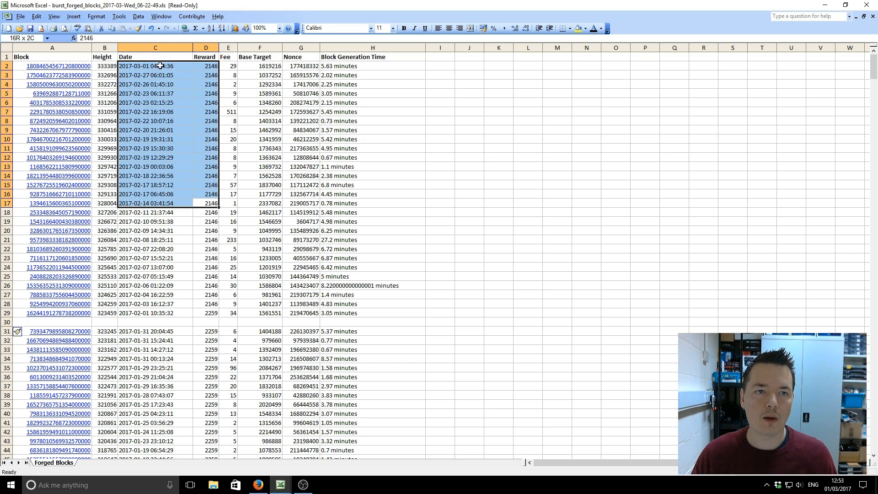
click(228, 202)
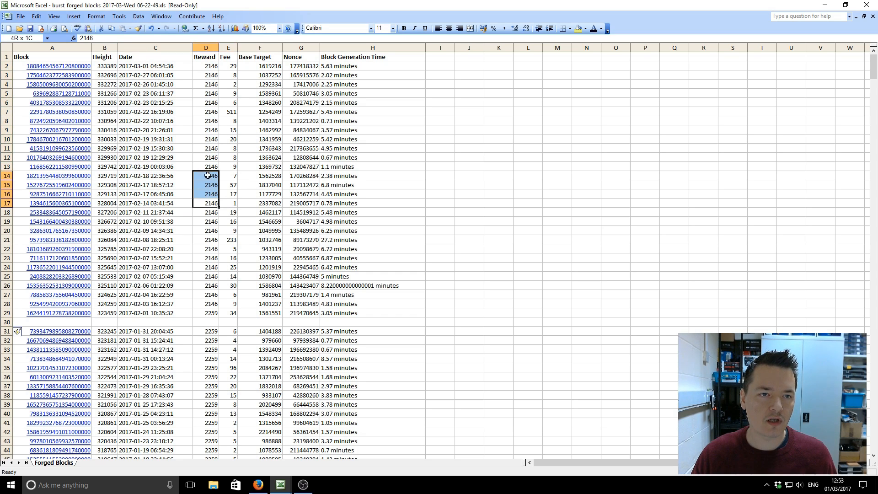
drag(206, 176, 207, 66)
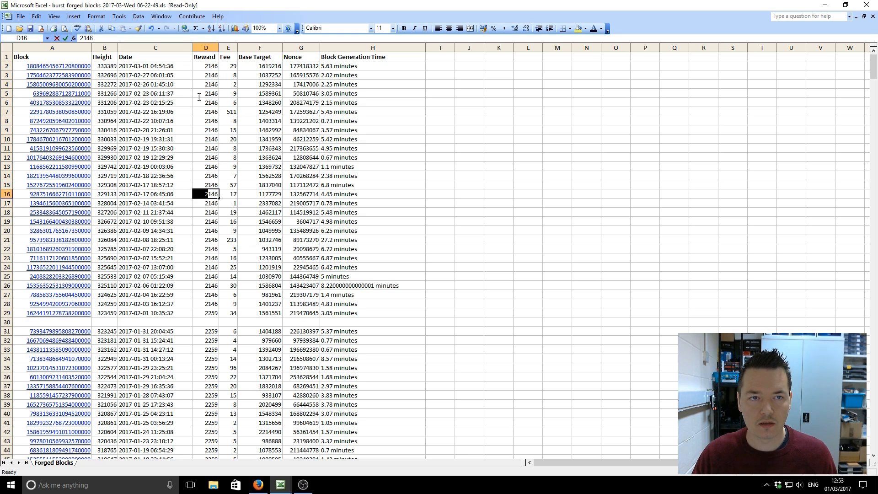
drag(206, 66, 205, 185)
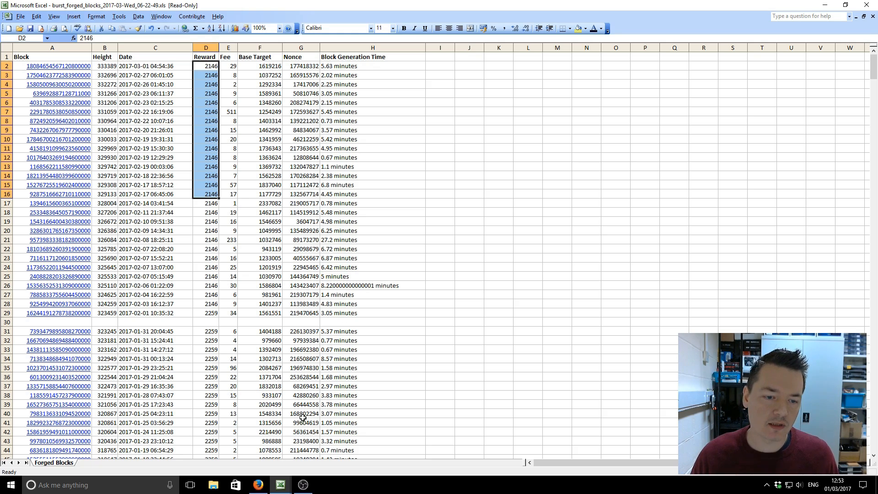
mouse_move(386, 187)
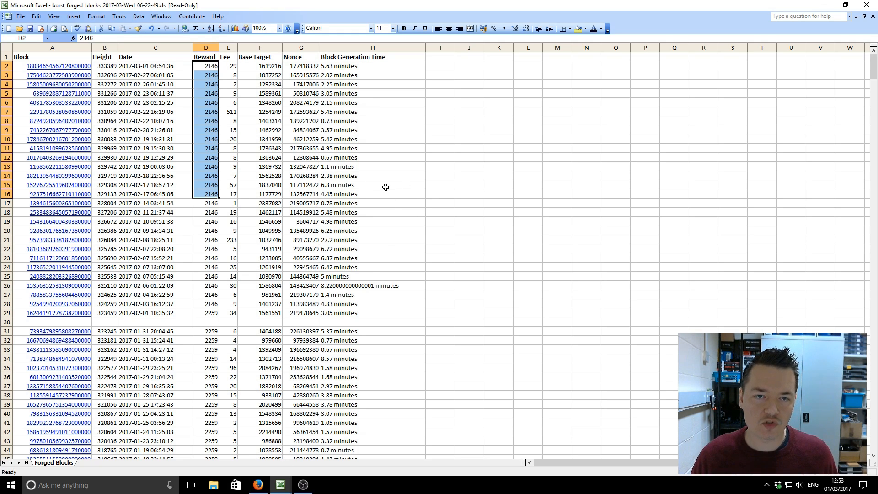
mouse_move(358, 189)
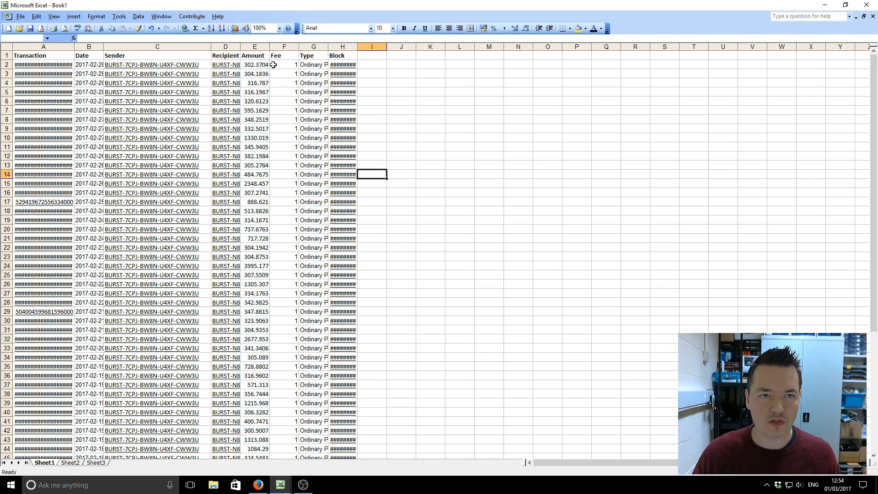
Select Book1's payout amounts in E2:E62, then return to the Burstcoin.biz address page
drag(225, 64, 254, 449)
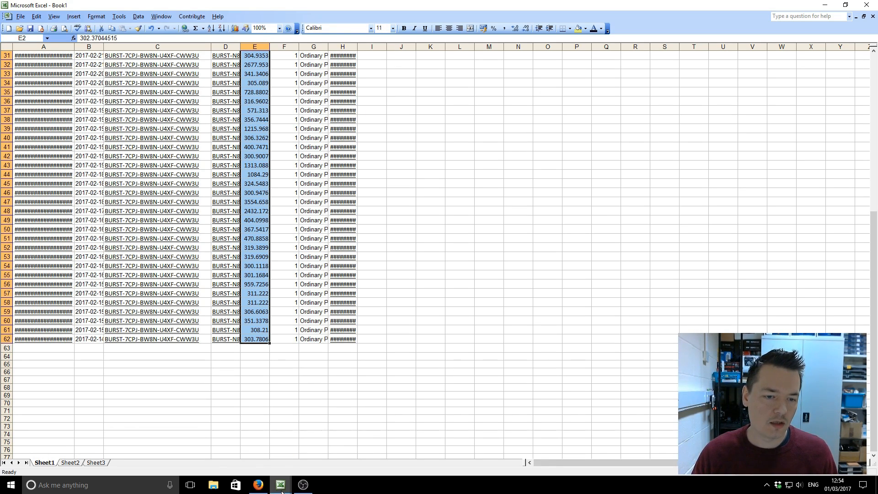
click(371, 339)
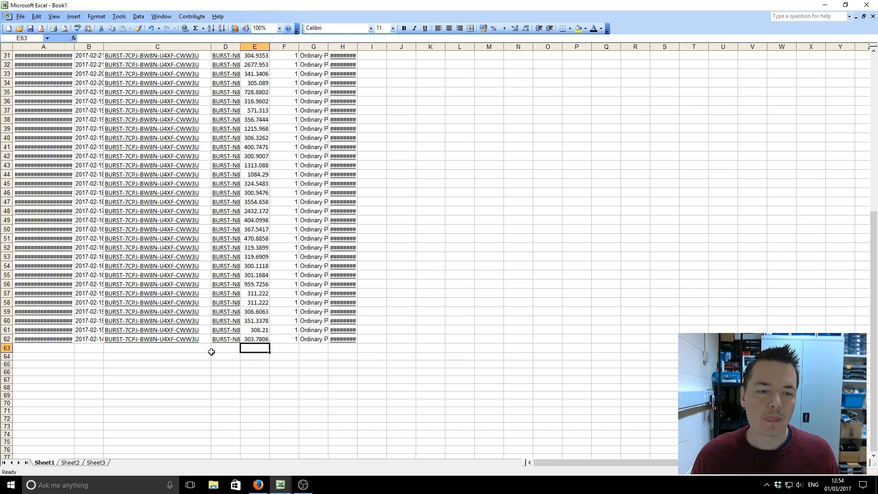
click(225, 348)
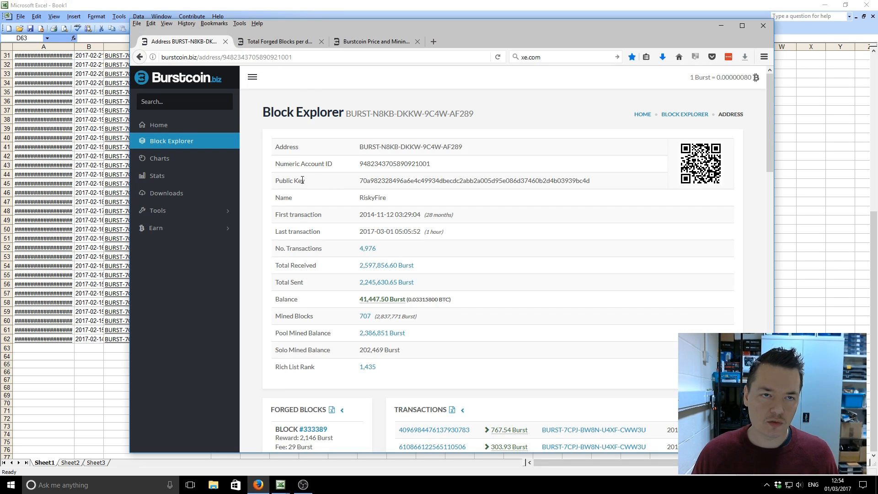
mouse_move(472, 37)
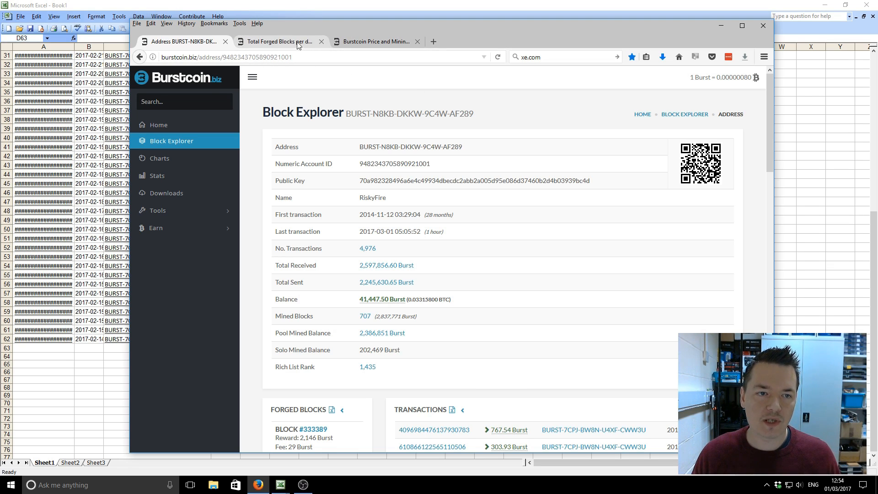
Switch to the Total Forged Blocks per day tab from the address overview
click(279, 41)
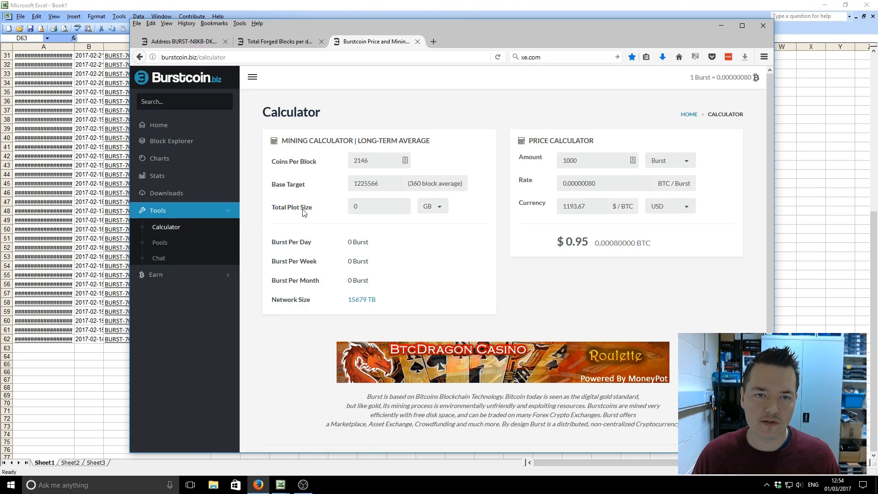
click(166, 227)
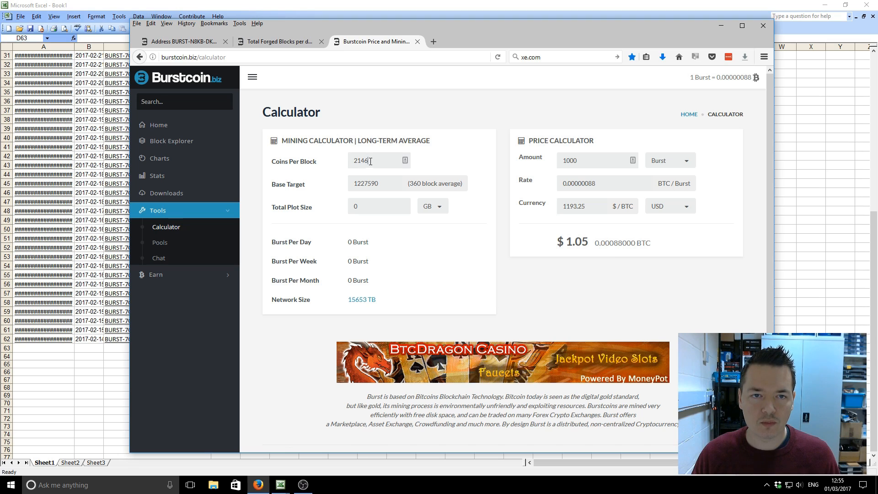
double_click(361, 160)
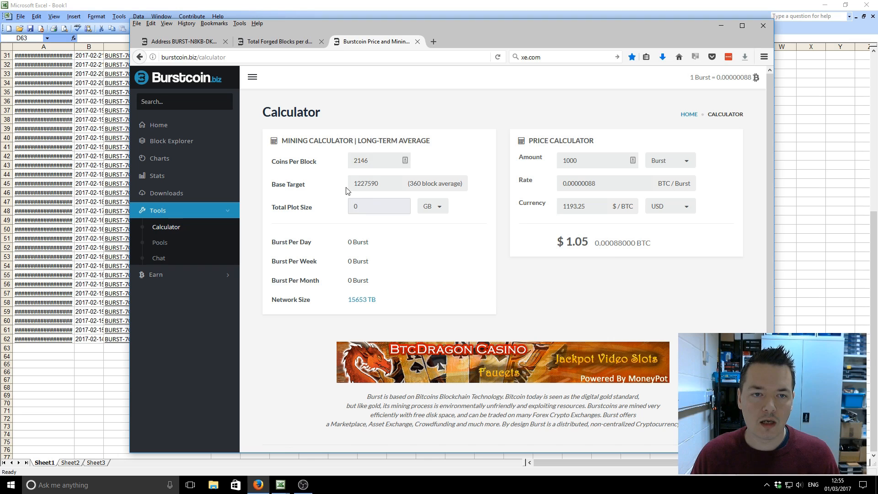
triple_click(366, 183)
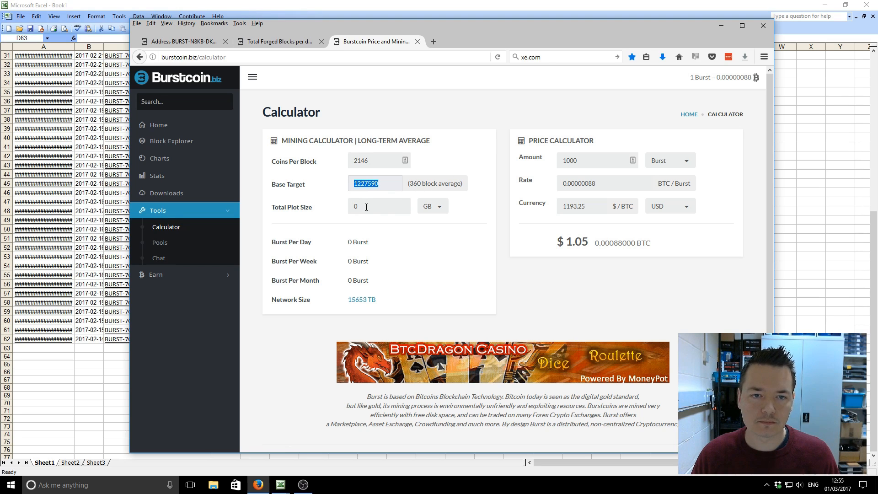
click(380, 207)
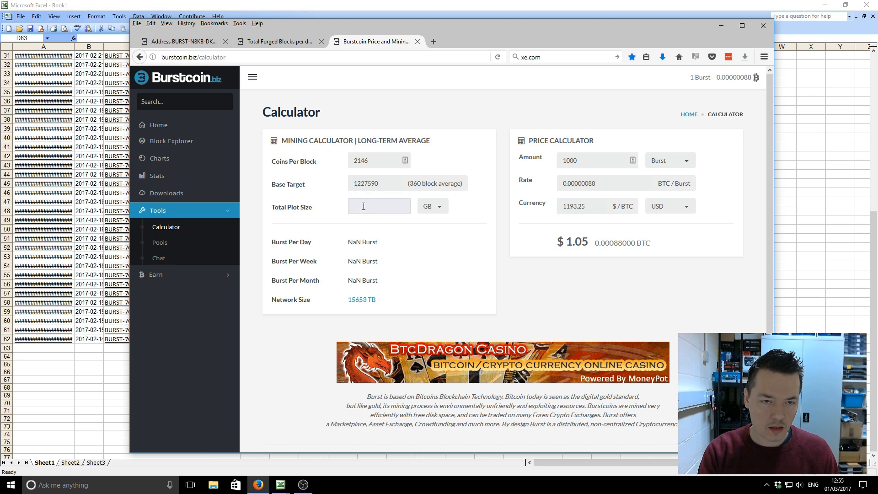
Enter a 63 TB total plot size and read the 93,282 Burst monthly estimate
text(63)
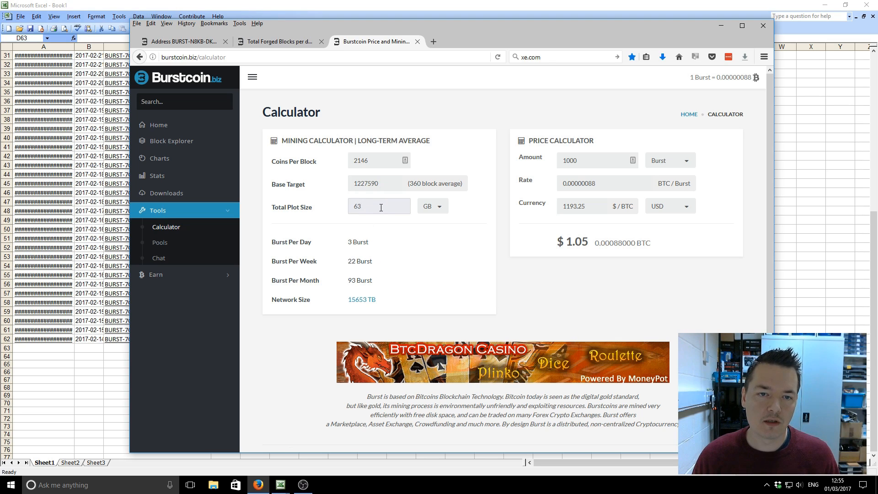
double_click(285, 207)
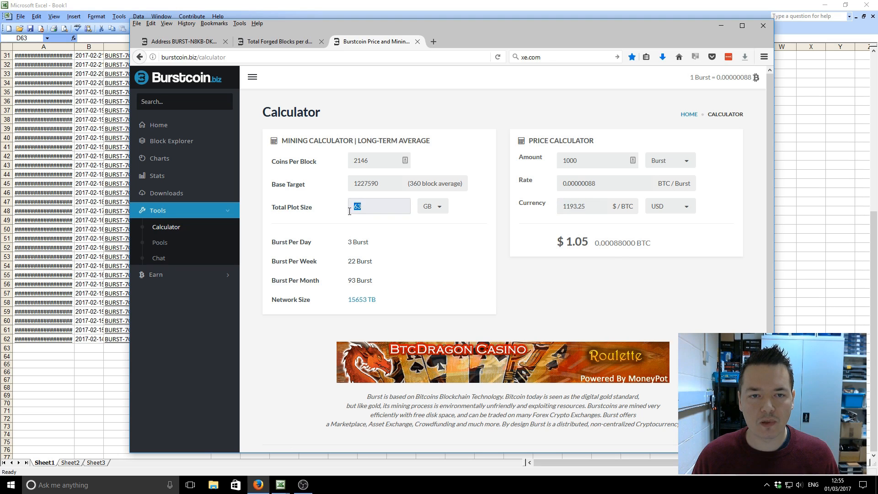
click(432, 206)
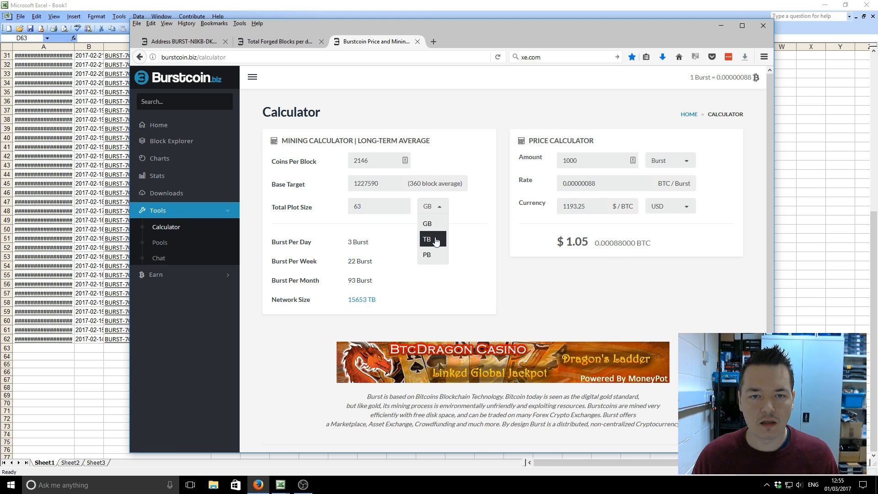
click(427, 239)
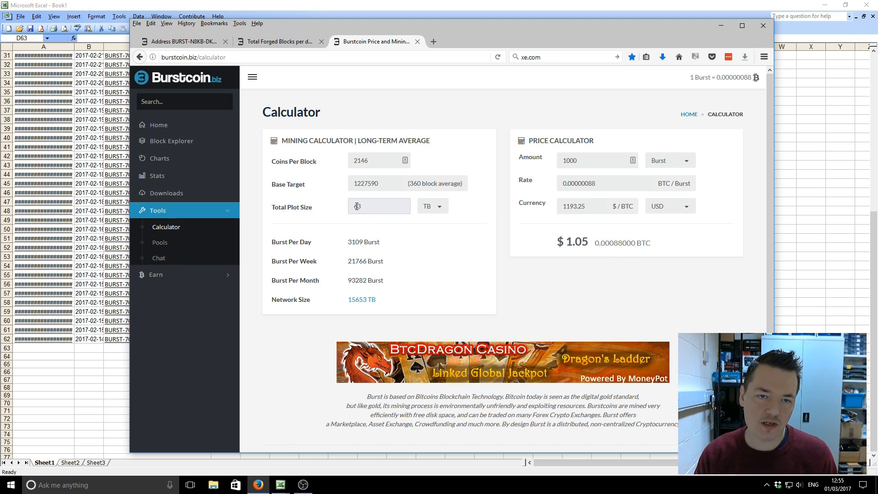
text(63)
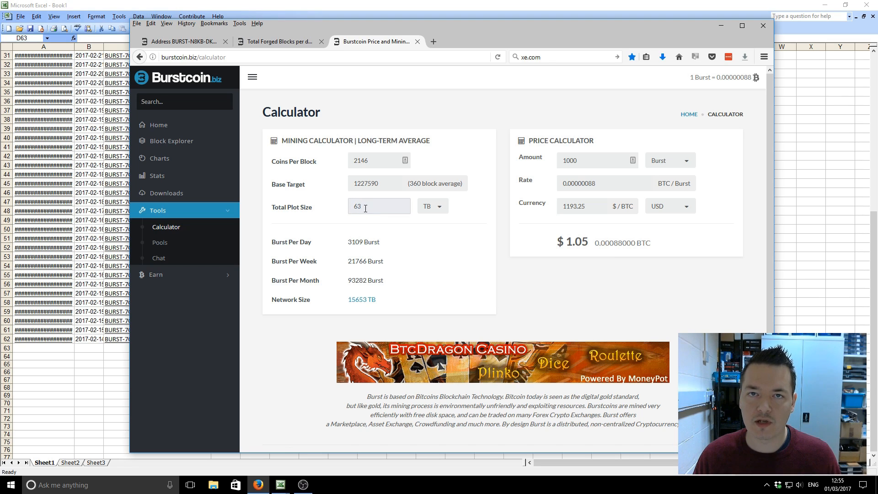
click(379, 205)
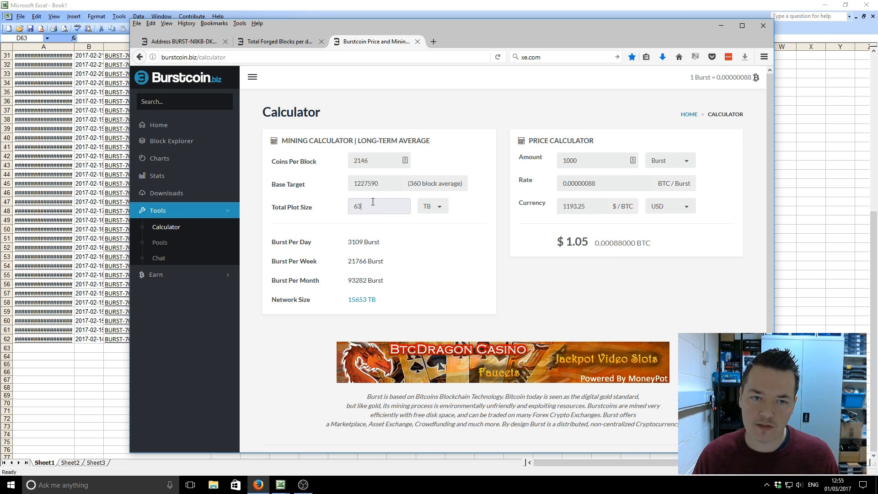
double_click(356, 280)
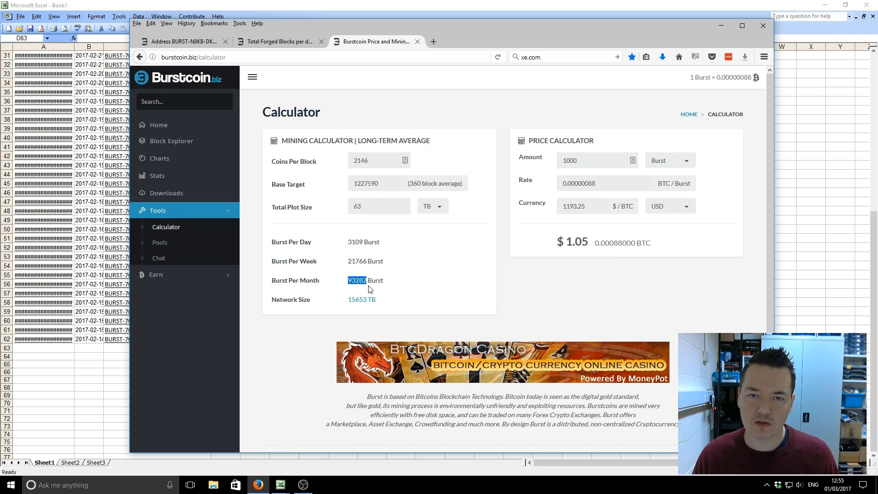
mouse_move(422, 279)
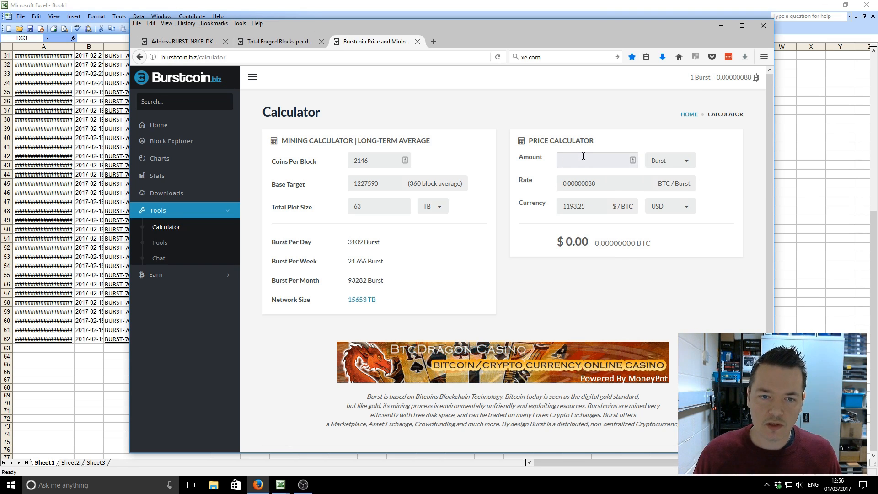
mouse_move(350, 286)
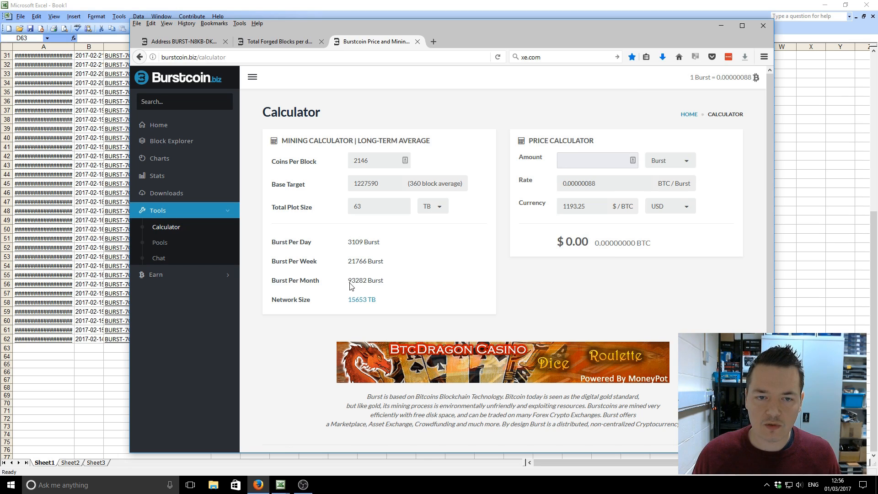
double_click(357, 280)
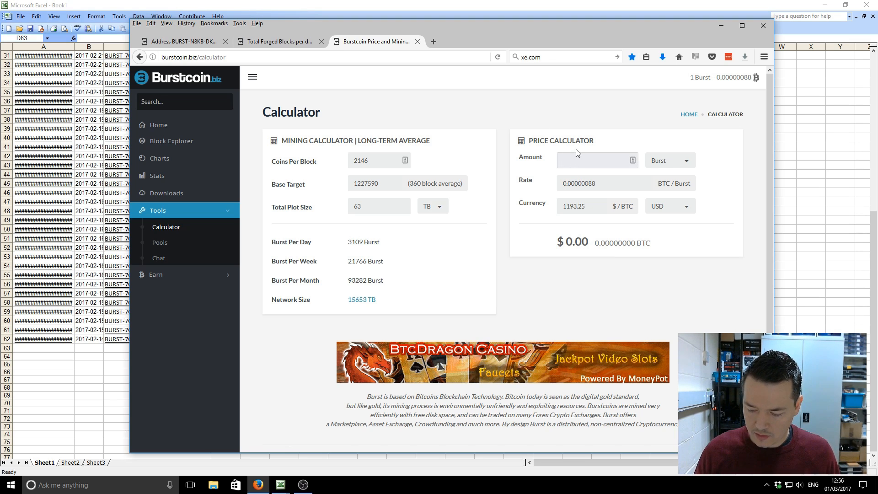
Enter the 93,282 Burst monthly estimate as the Price Calculator amount, yielding $97.95
text(63260)
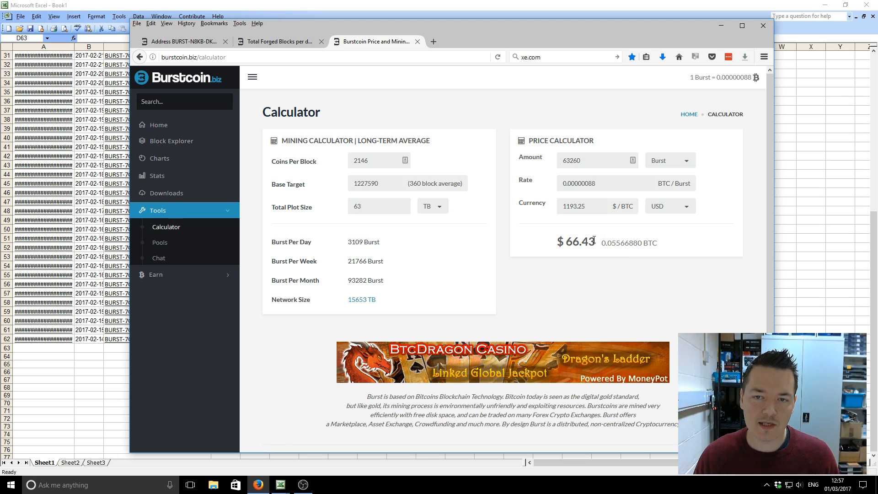
double_click(580, 242)
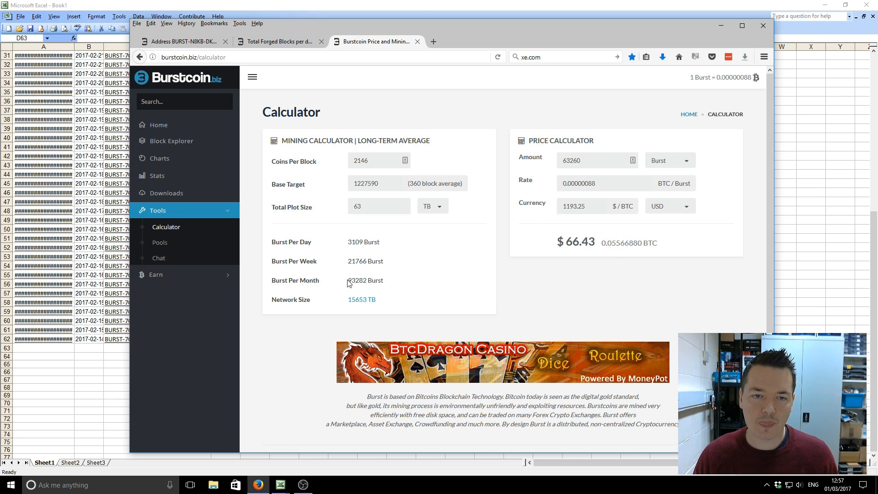
double_click(357, 280)
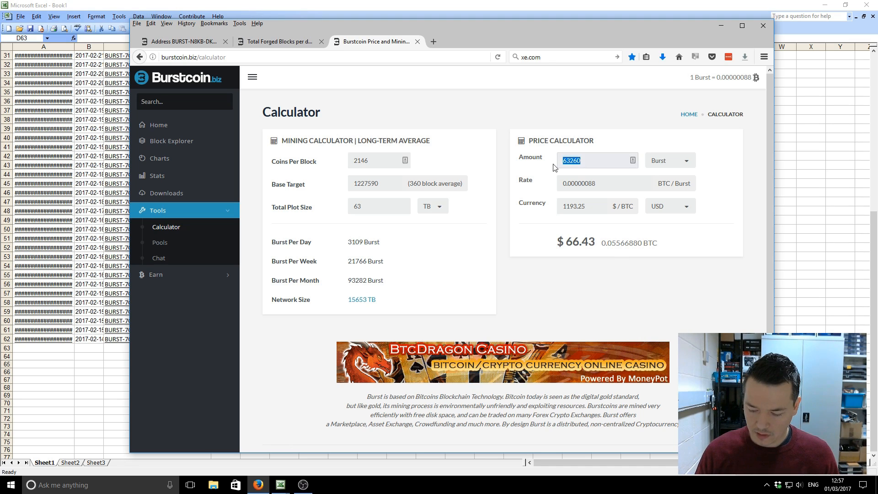
text(93282)
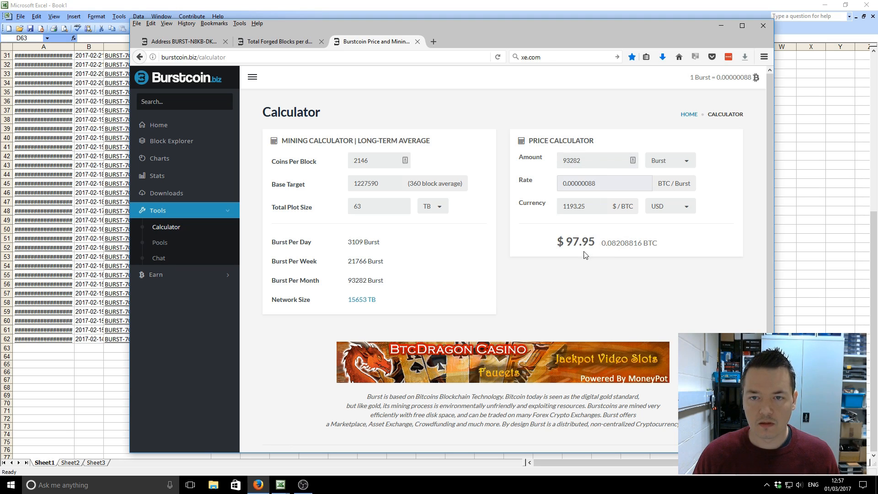
double_click(582, 242)
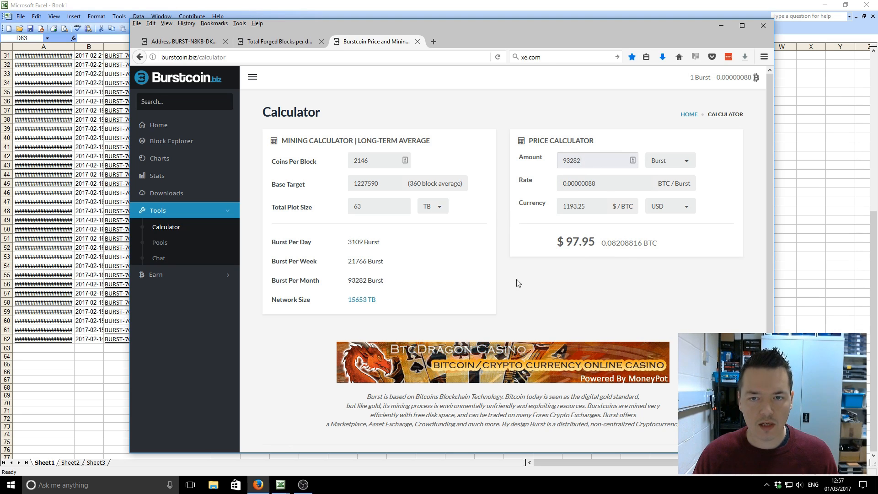
click(594, 160)
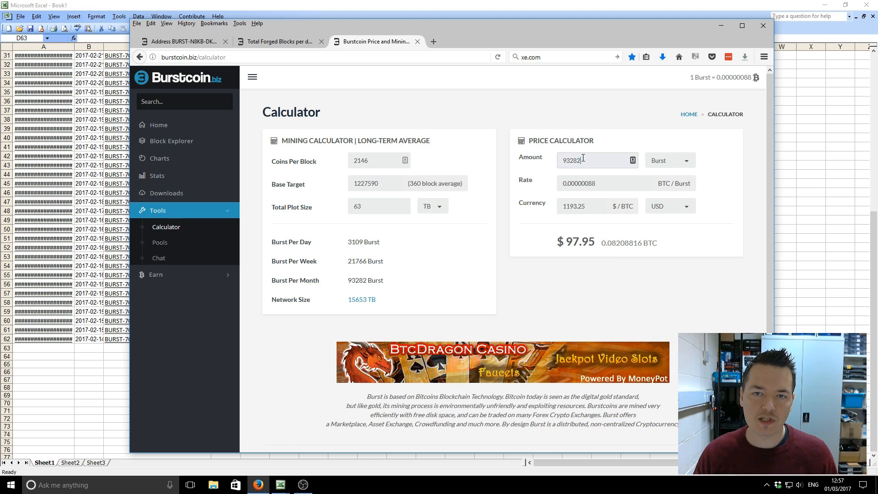
mouse_move(583, 174)
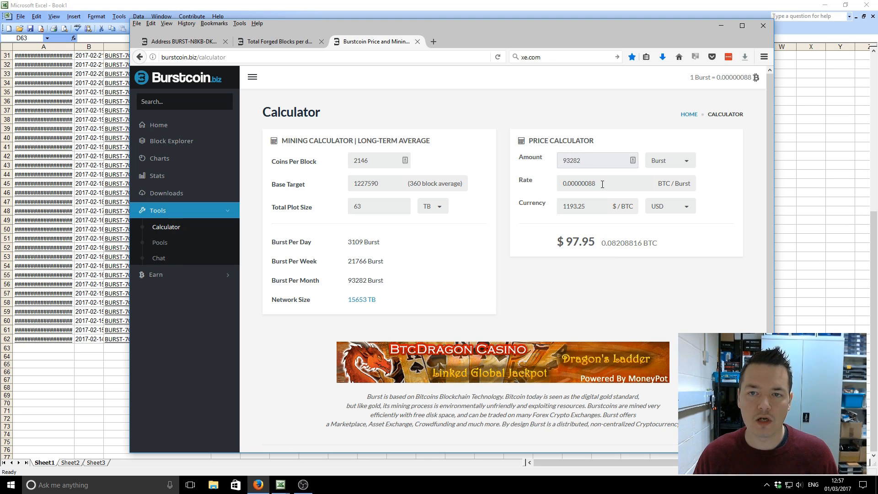
click(594, 160)
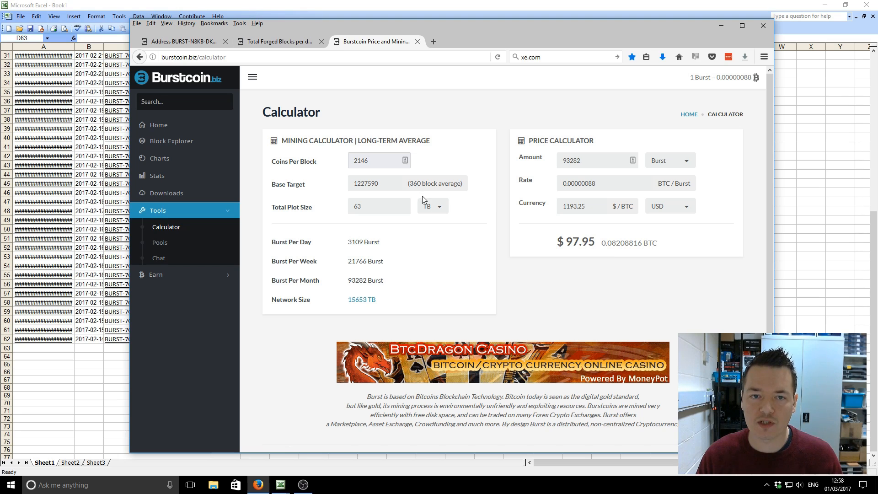
click(379, 160)
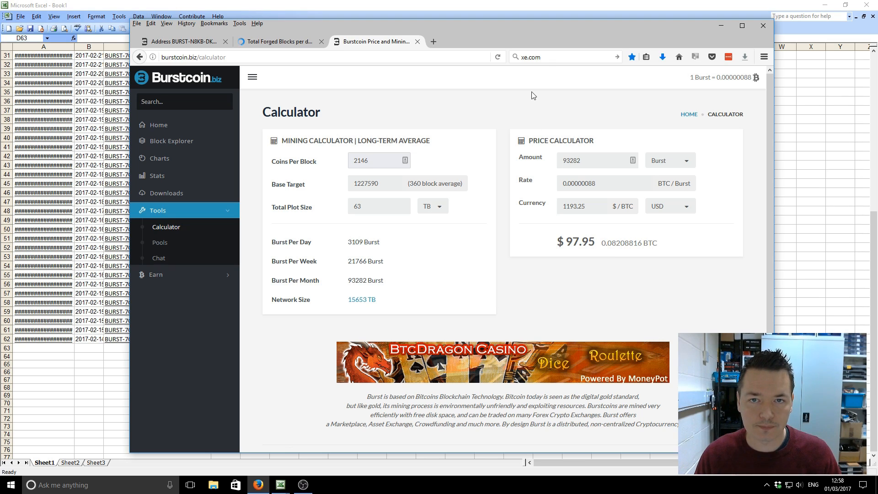
click(379, 160)
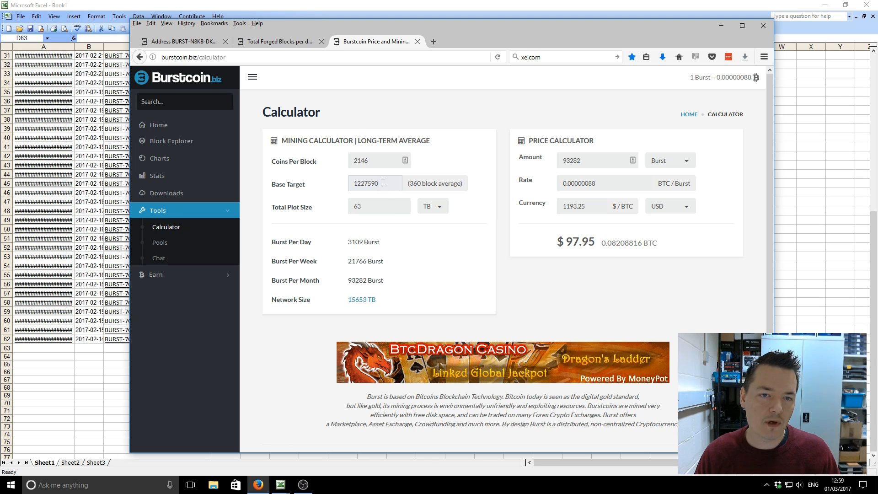
mouse_move(394, 176)
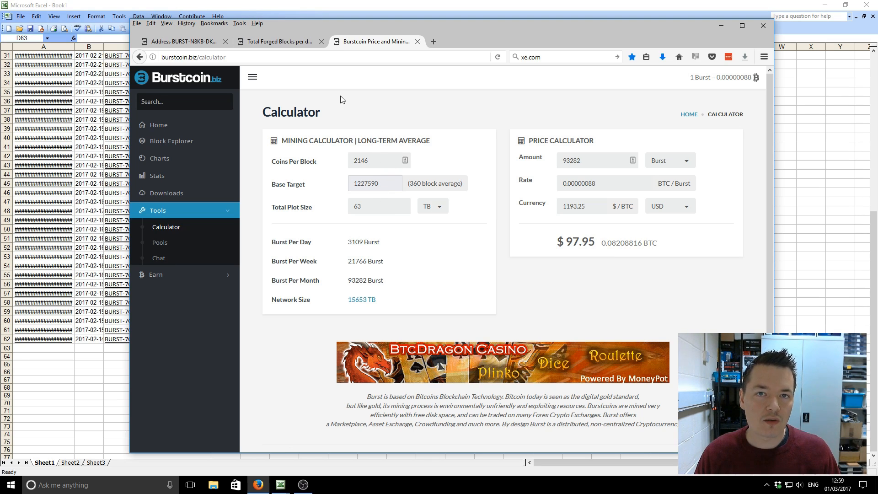
mouse_move(349, 105)
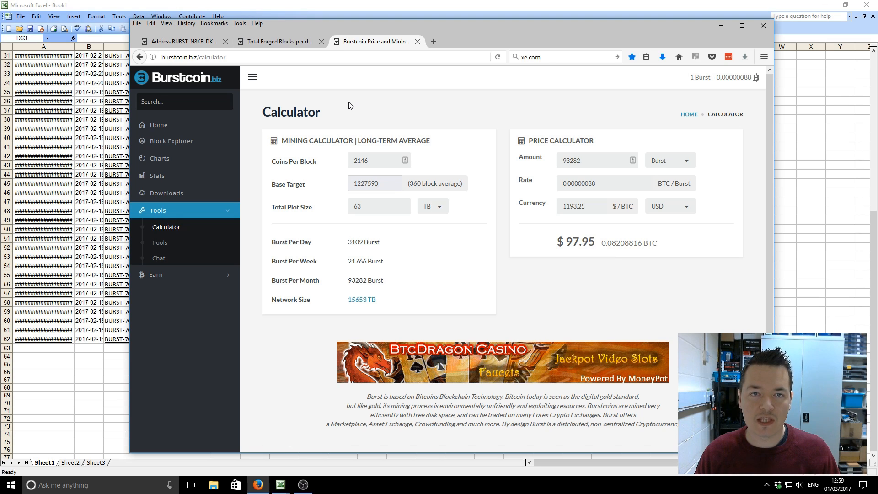
click(374, 183)
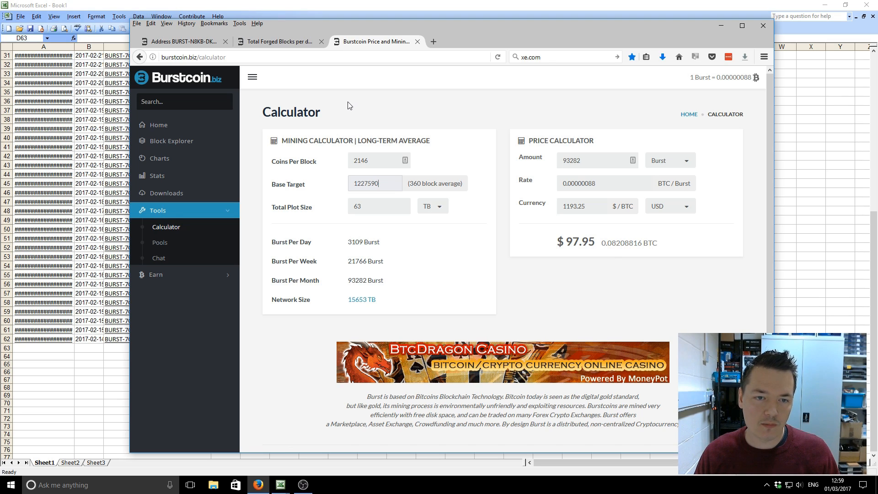